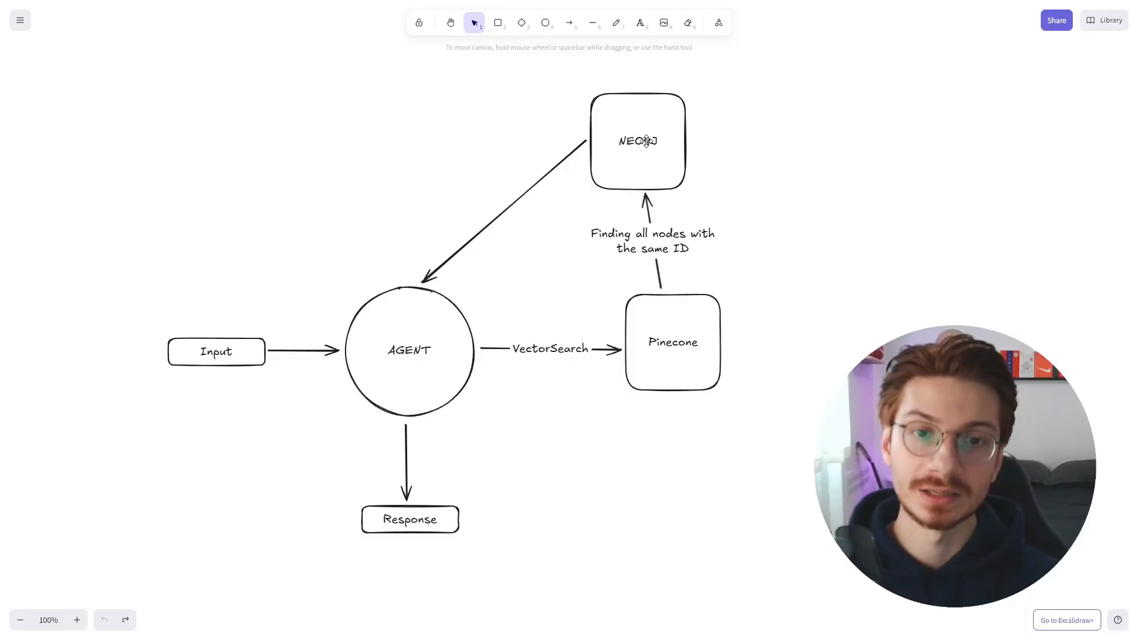
mouse_move(674, 147)
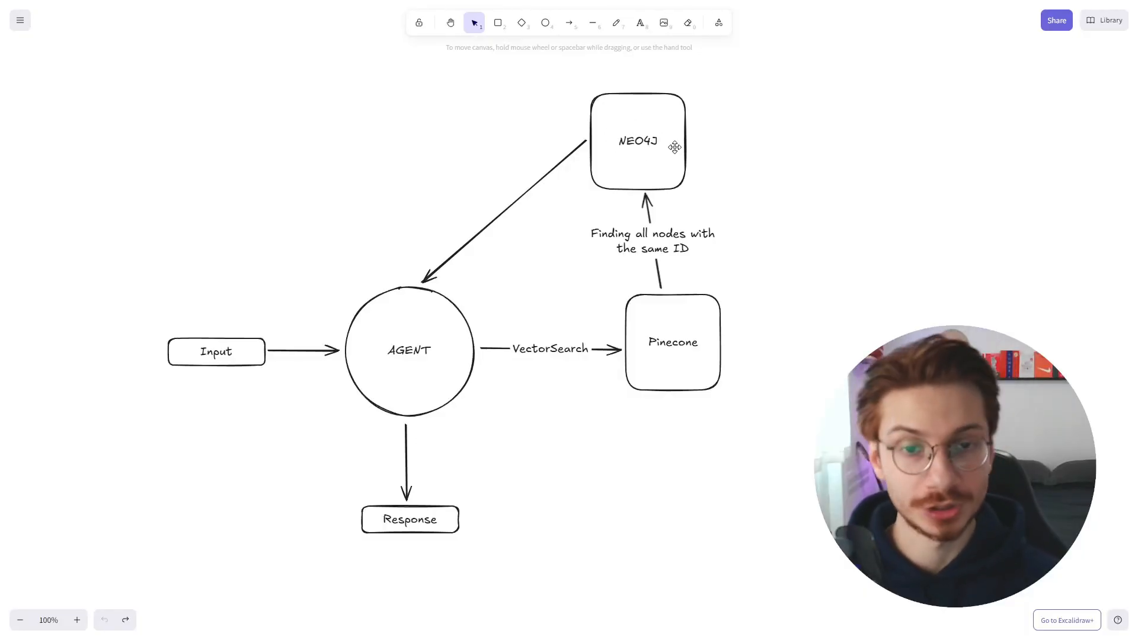
mouse_move(578, 374)
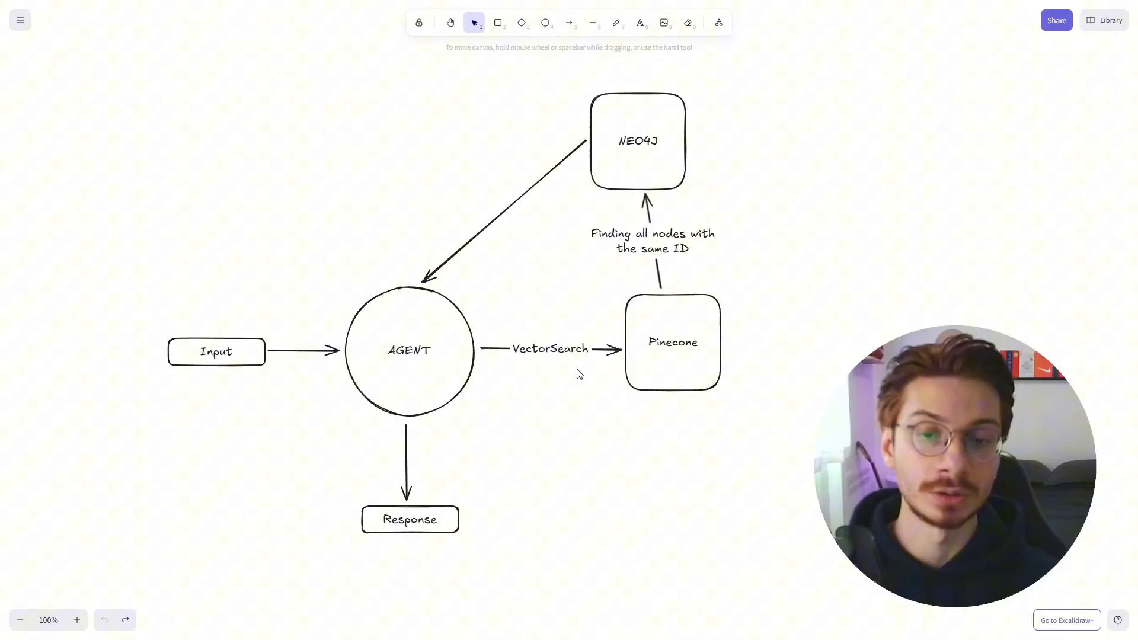
mouse_move(620, 369)
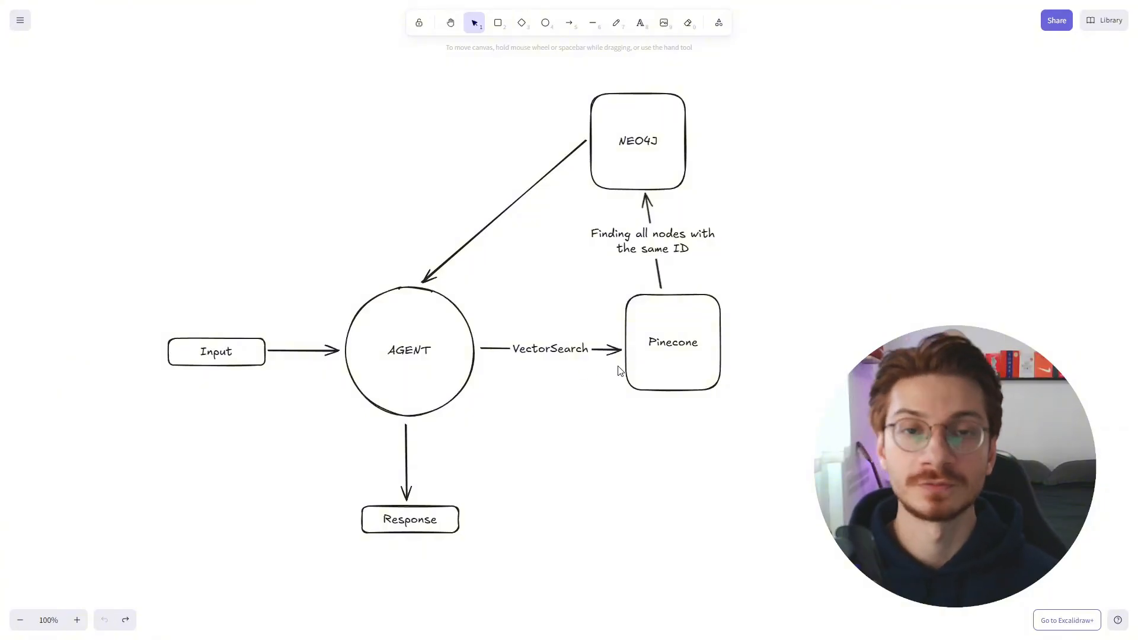
mouse_move(761, 222)
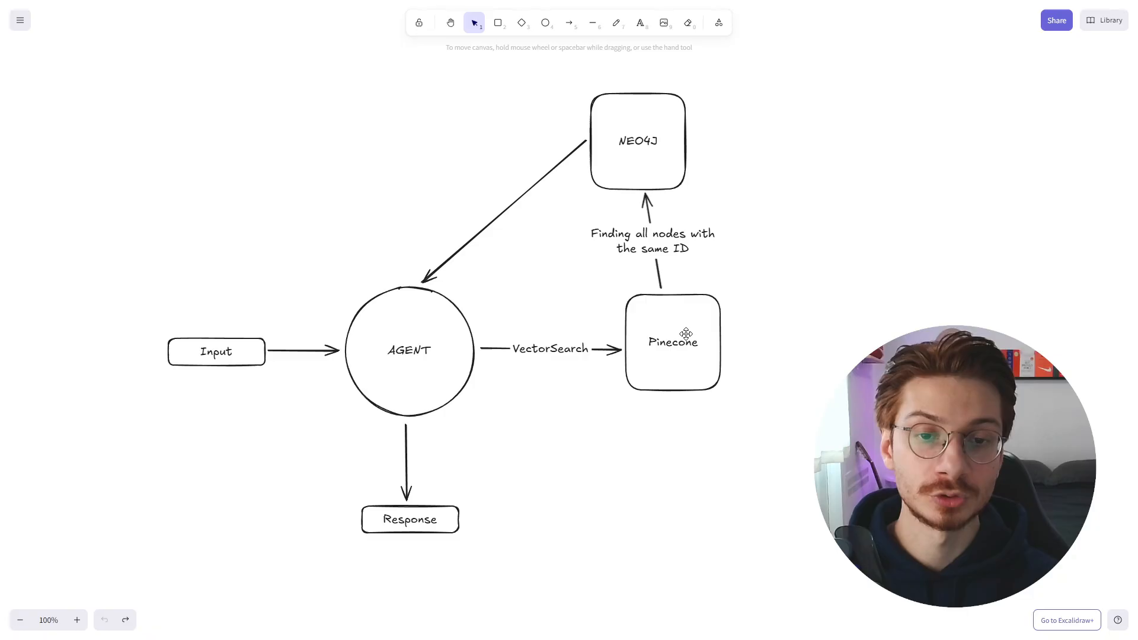
mouse_move(742, 259)
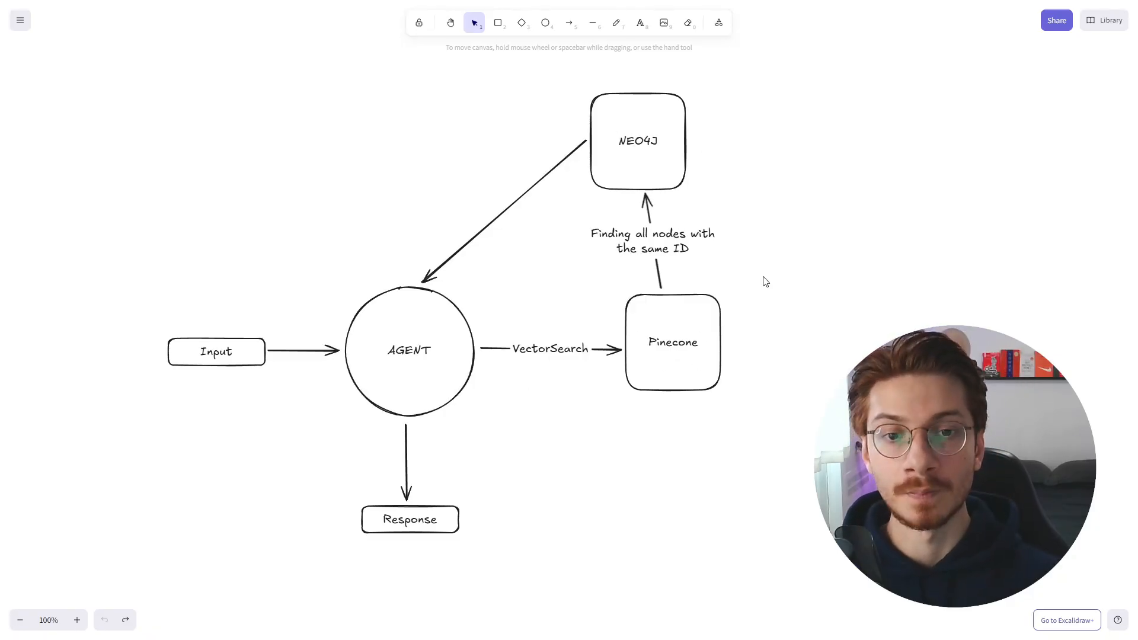
mouse_move(458, 264)
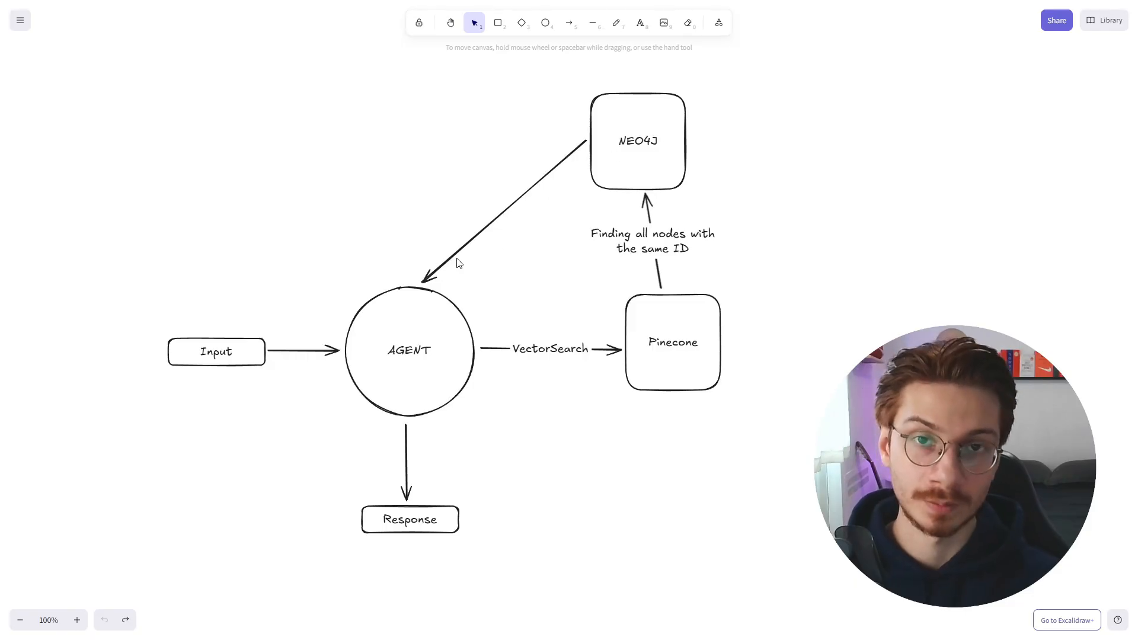
mouse_move(881, 317)
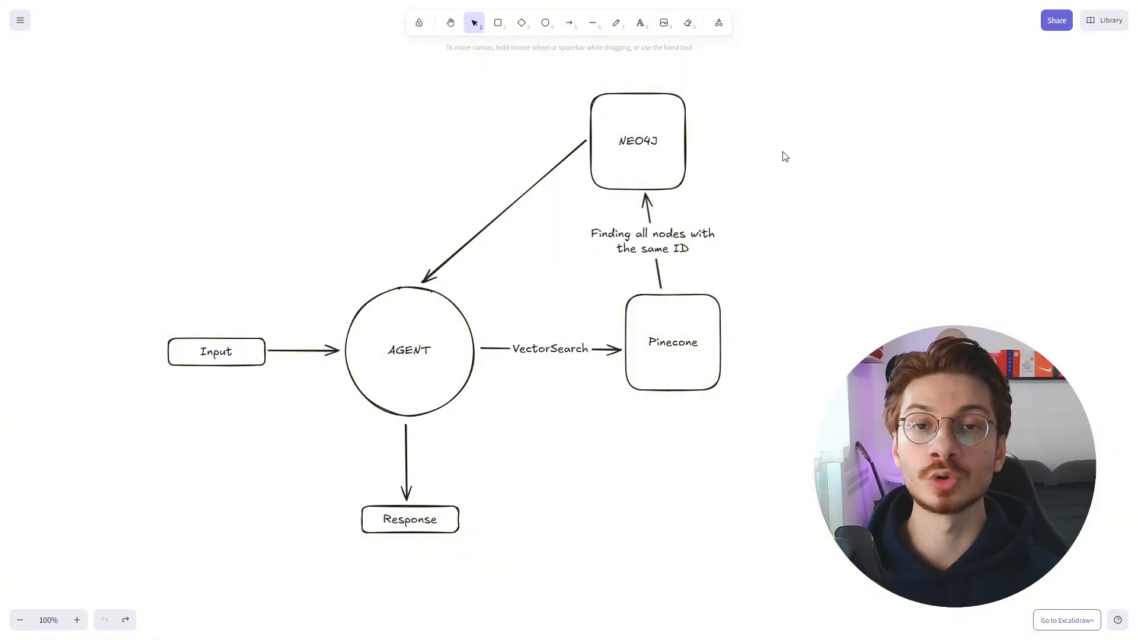
mouse_move(807, 170)
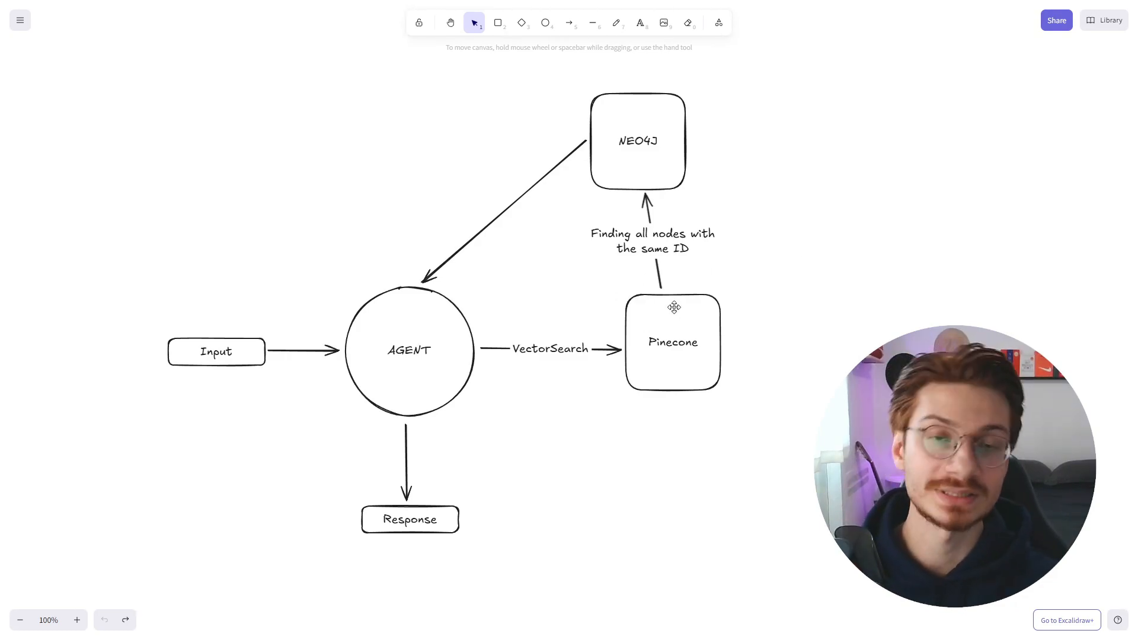
mouse_move(732, 327)
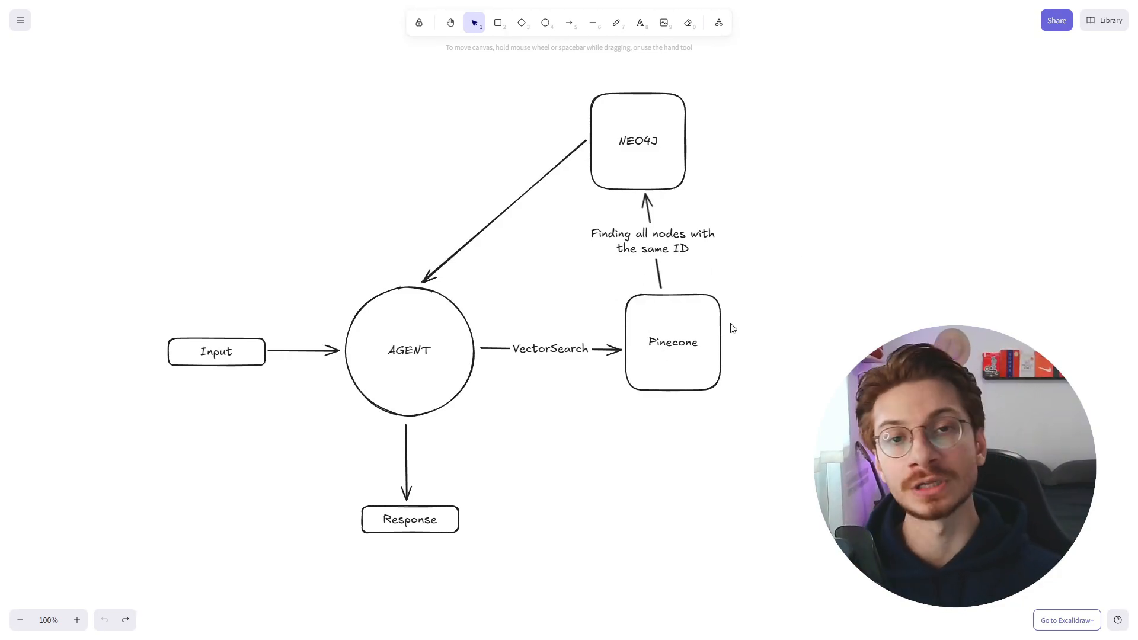
mouse_move(759, 326)
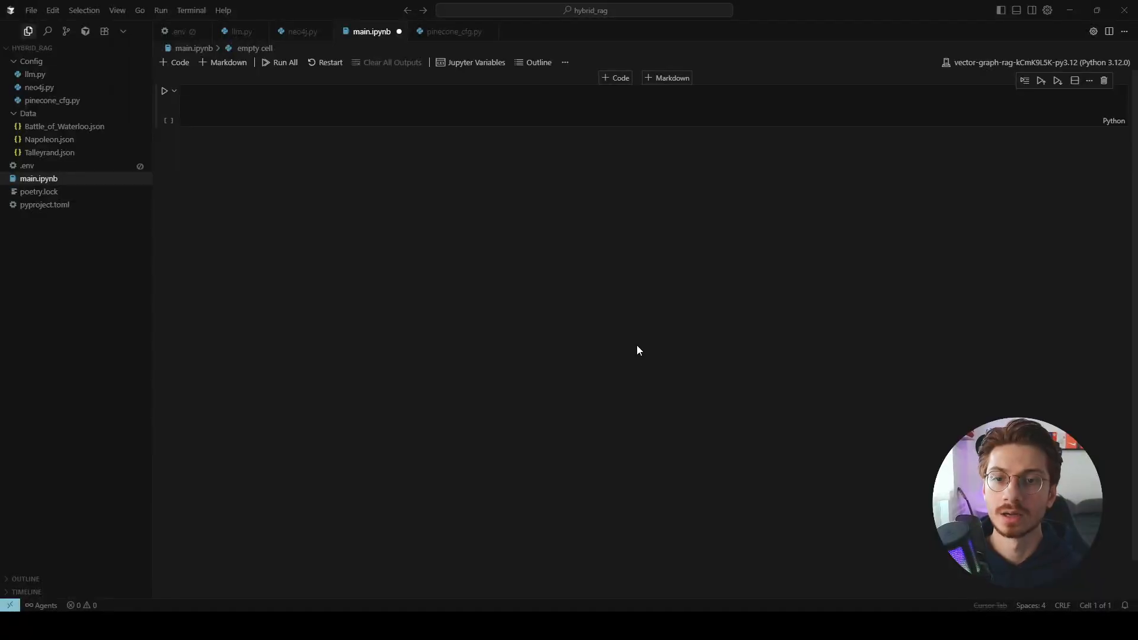
mouse_move(356, 233)
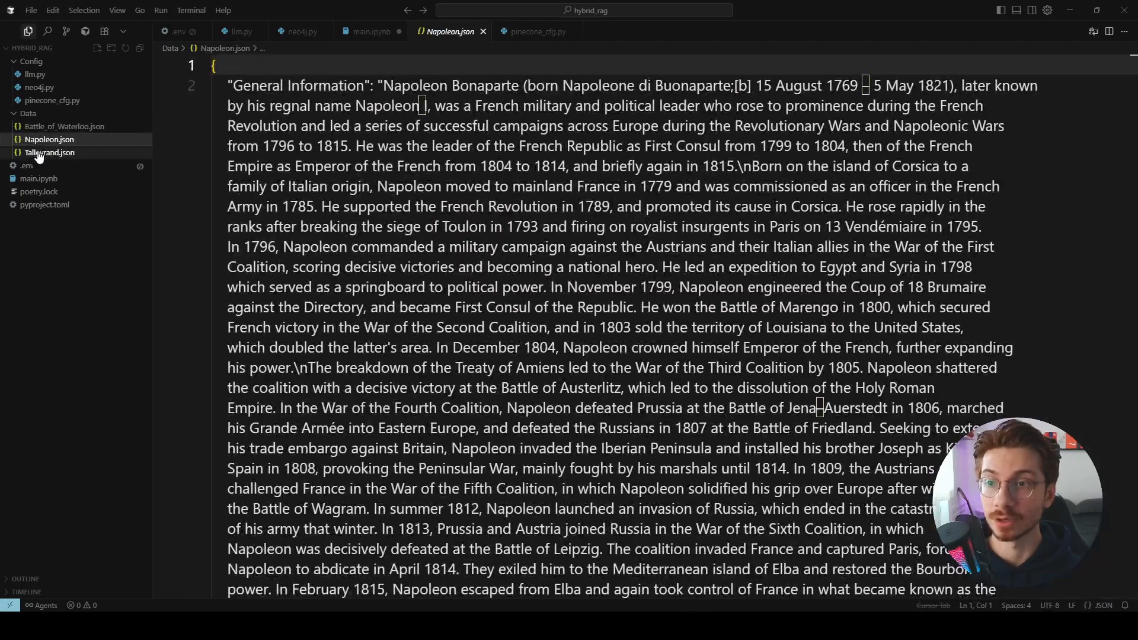
- Open the Talleyrand data file and create the Retrieve folder
left_click(48, 152)
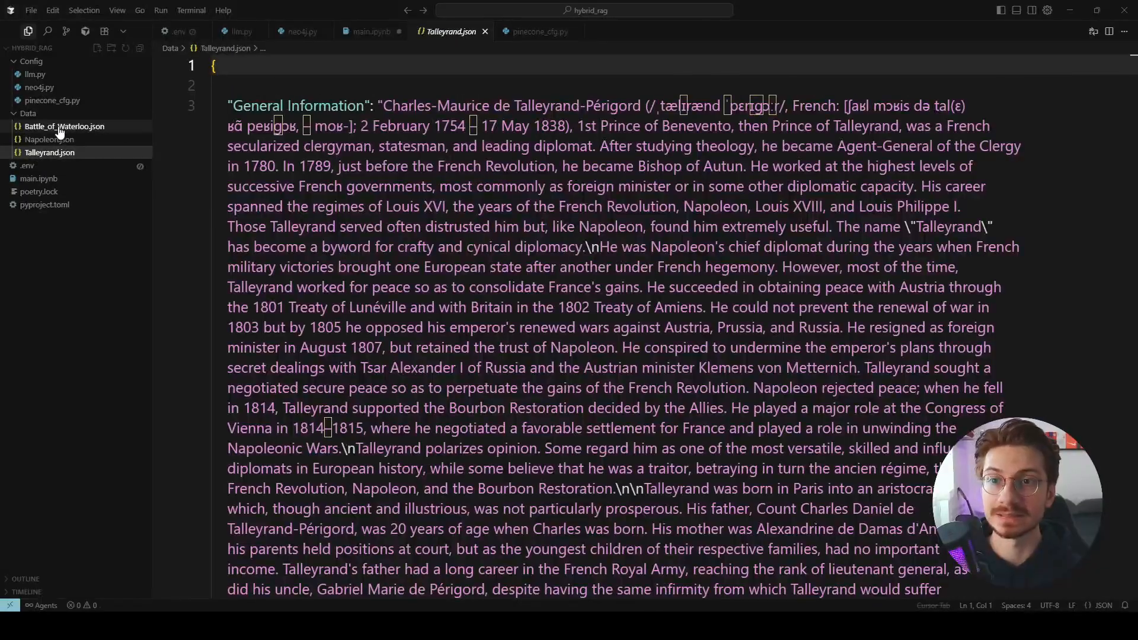
mouse_move(66, 113)
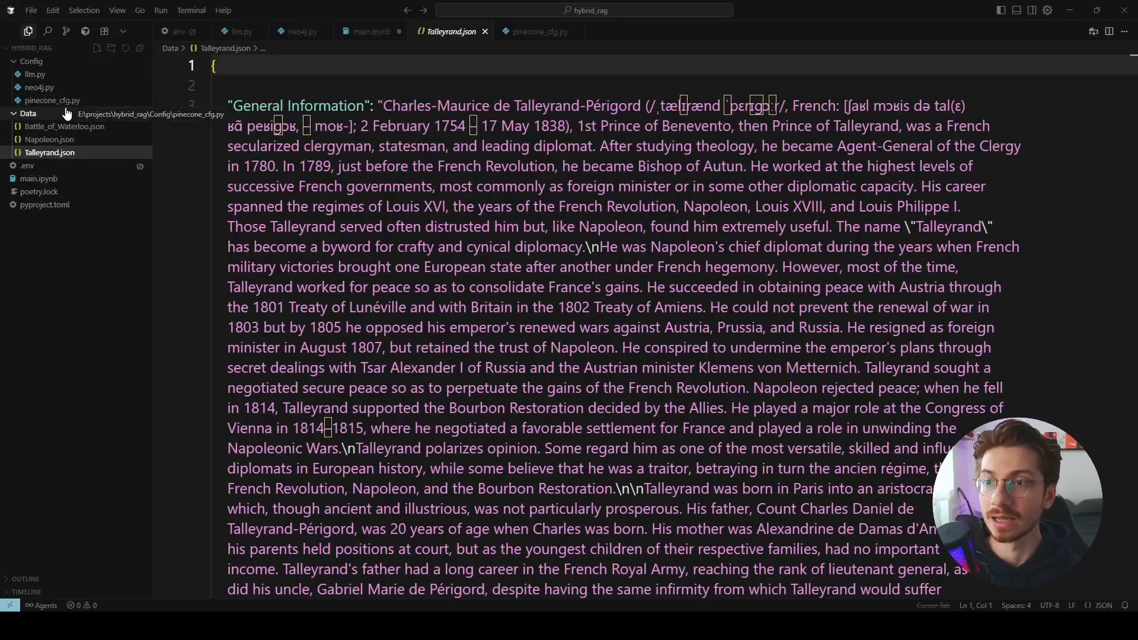
left_click(39, 178)
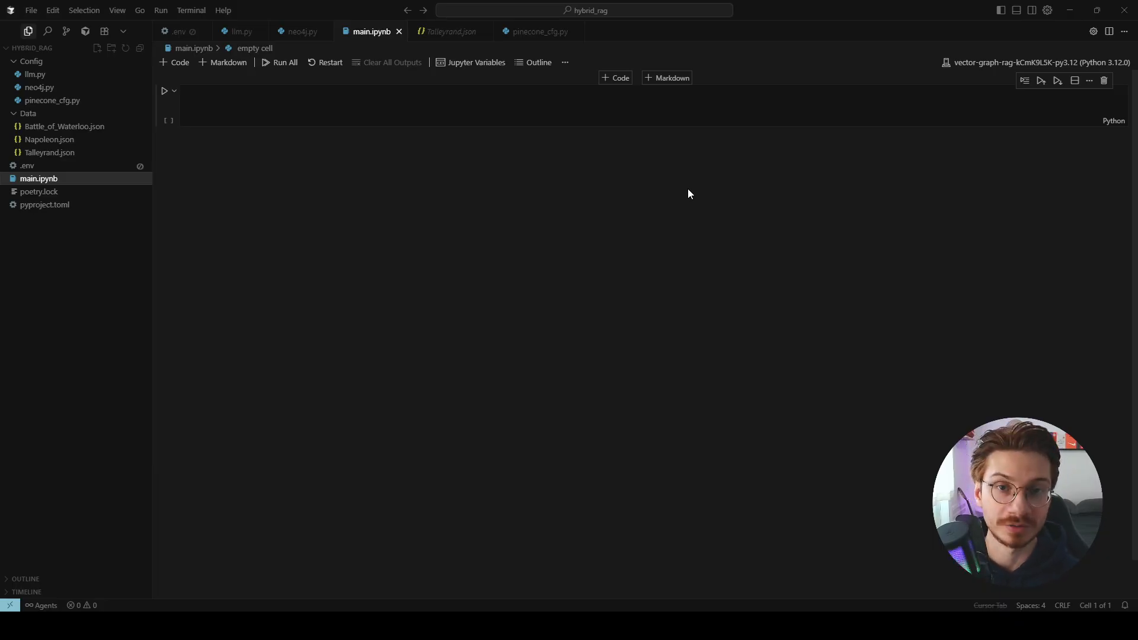
mouse_move(607, 226)
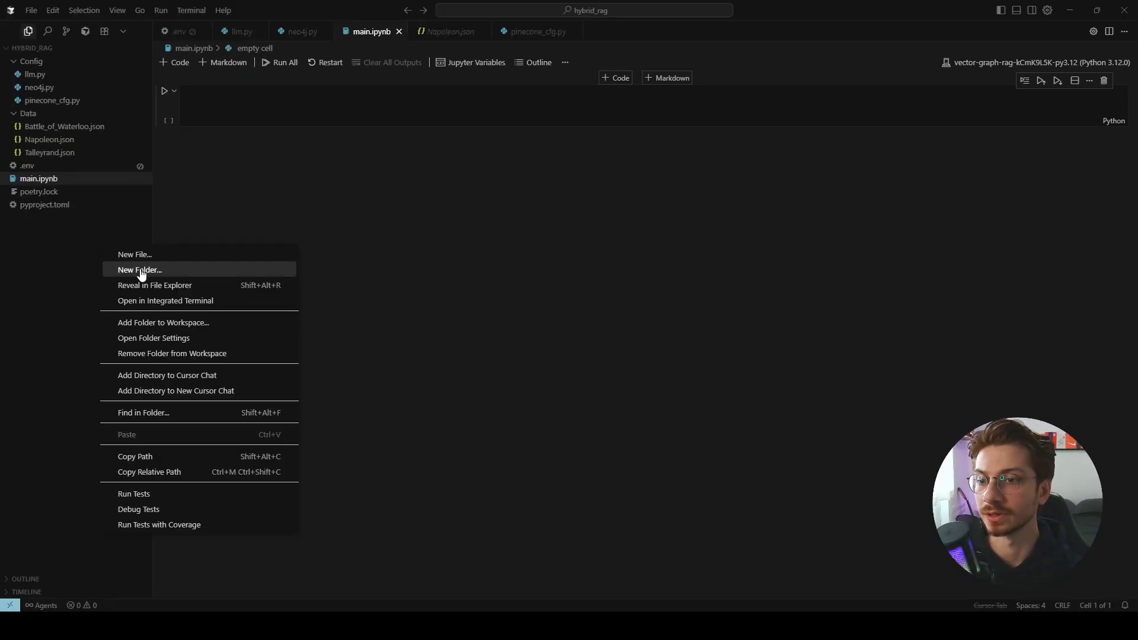
left_click(139, 270)
type("R")
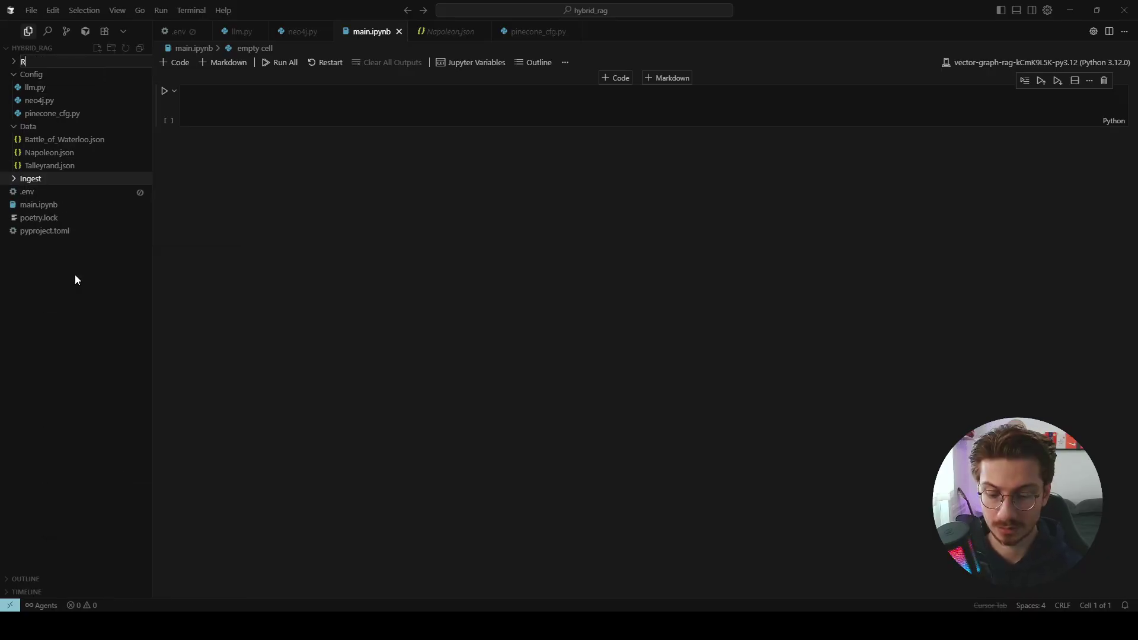
type("etrieve")
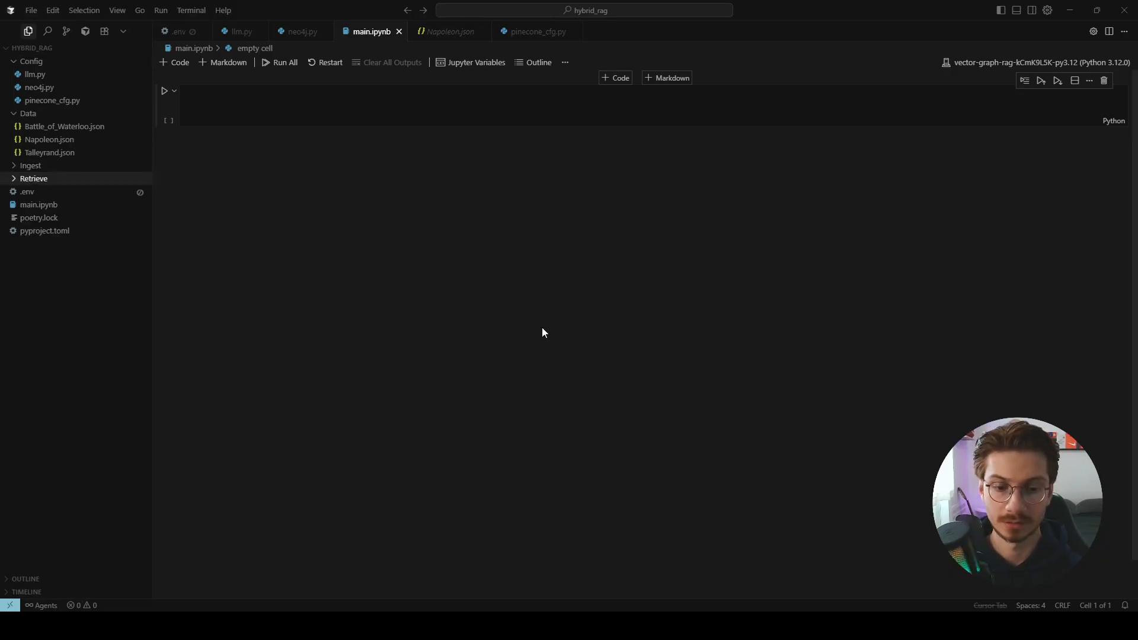
- Add neo4j.py and pinecone_ingest.py inside Ingest, and neo4j_pinecone.py inside Retrieve
right_click(30, 165)
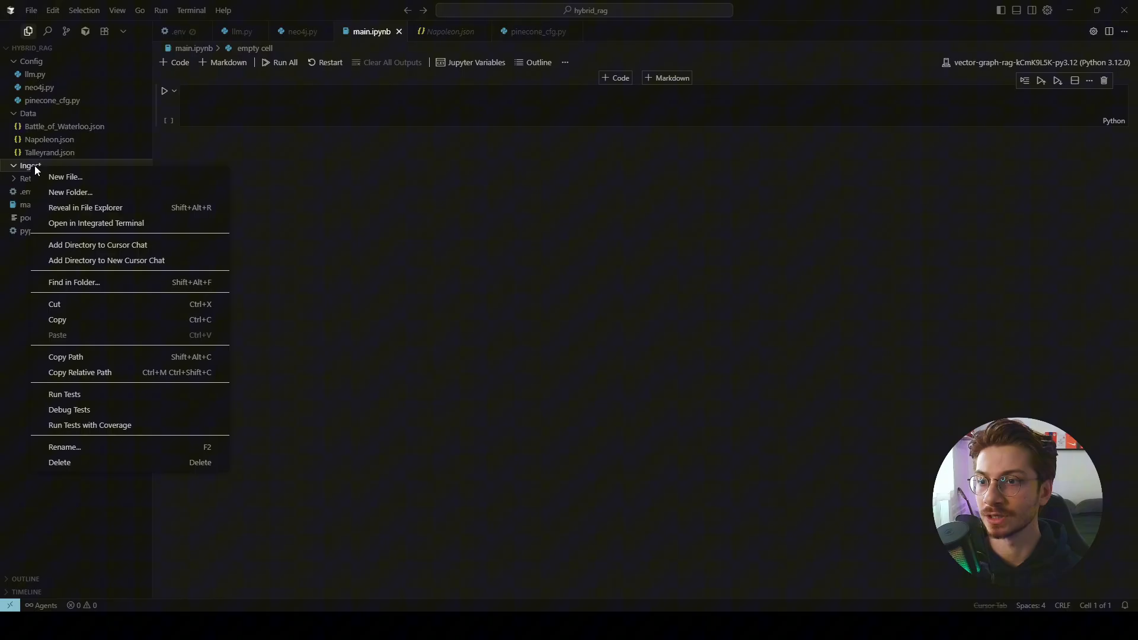
left_click(65, 176)
type("neo4j.py")
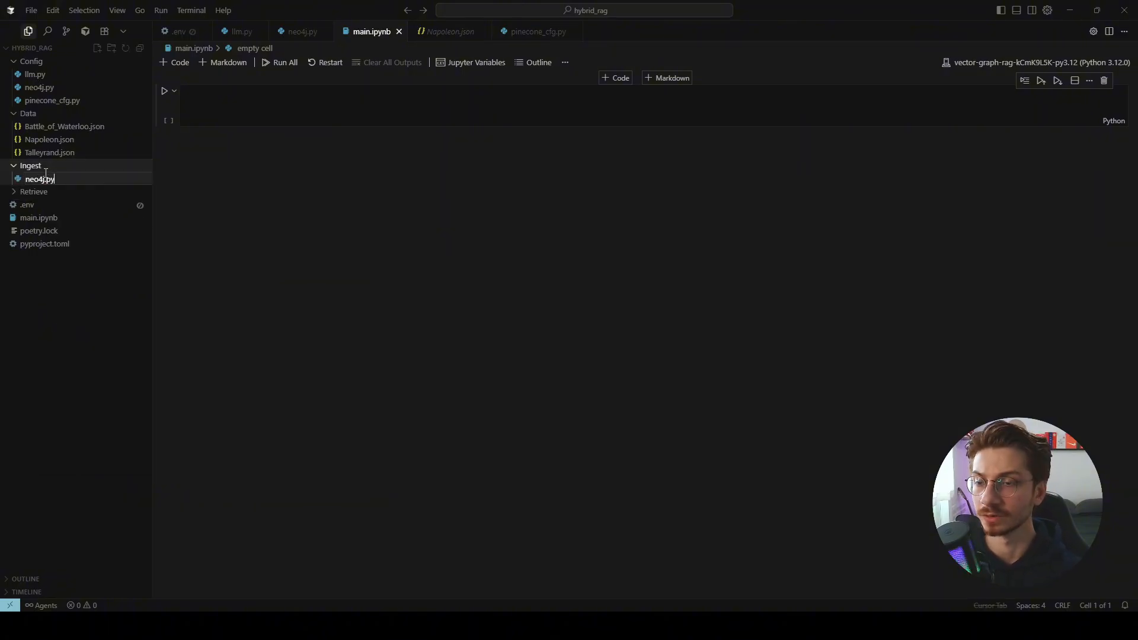
right_click(39, 179)
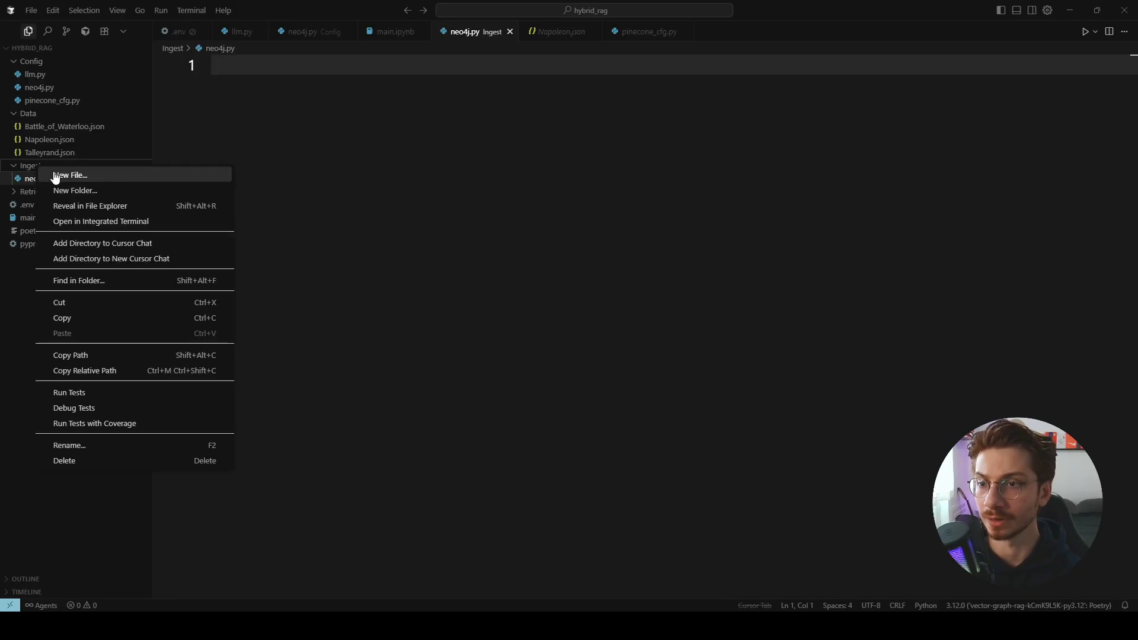
left_click(70, 174)
type("pinecon")
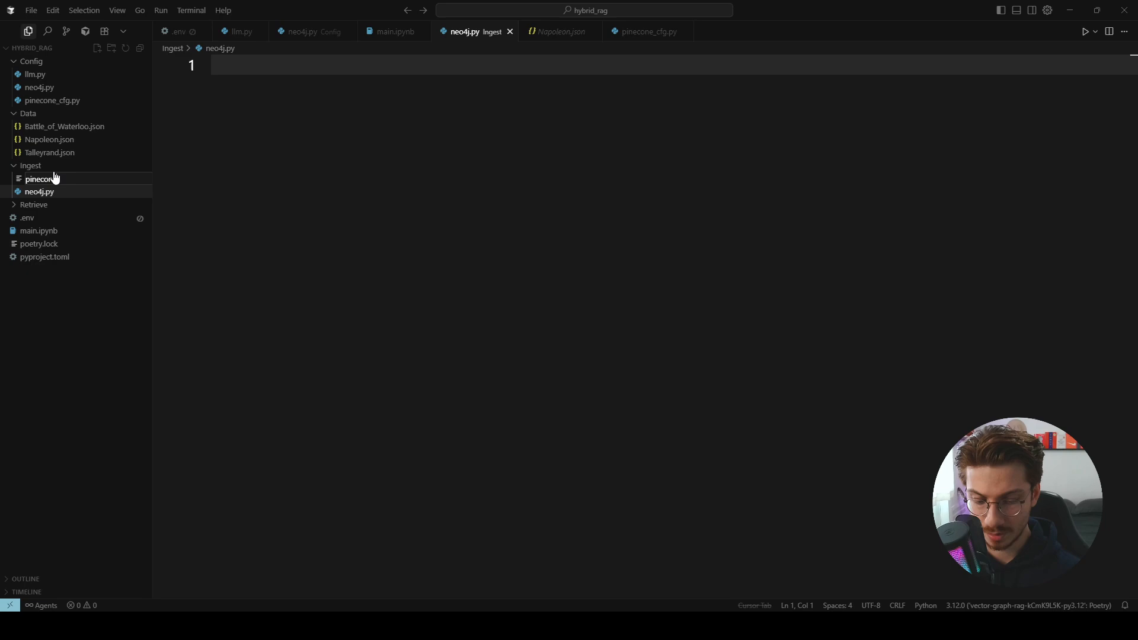
type("_inges.py")
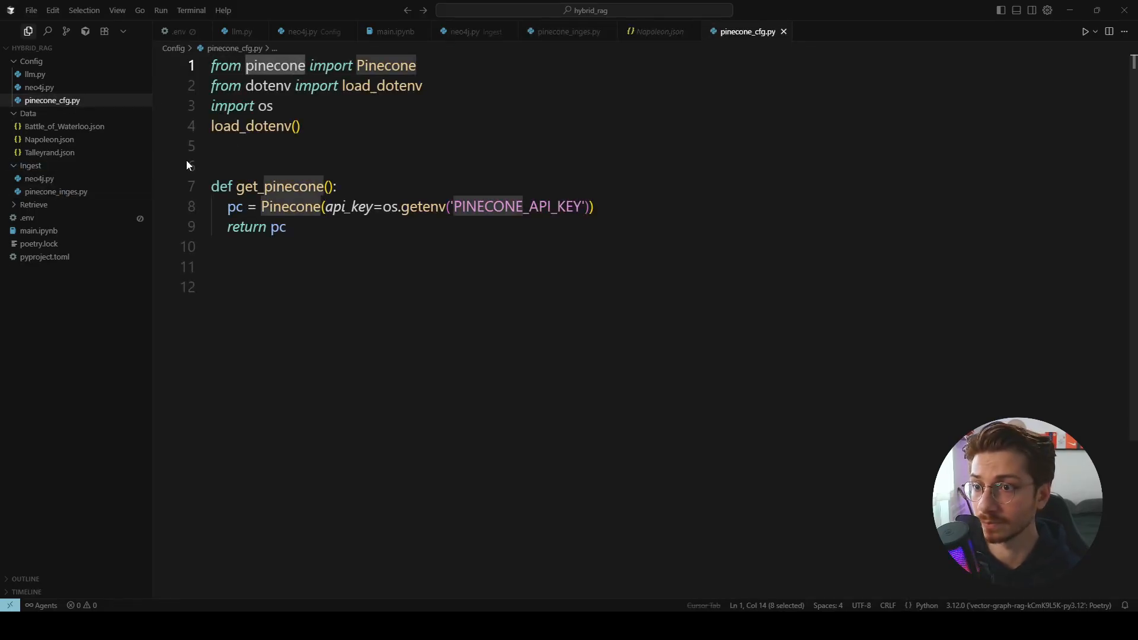
left_click(57, 191)
type("t")
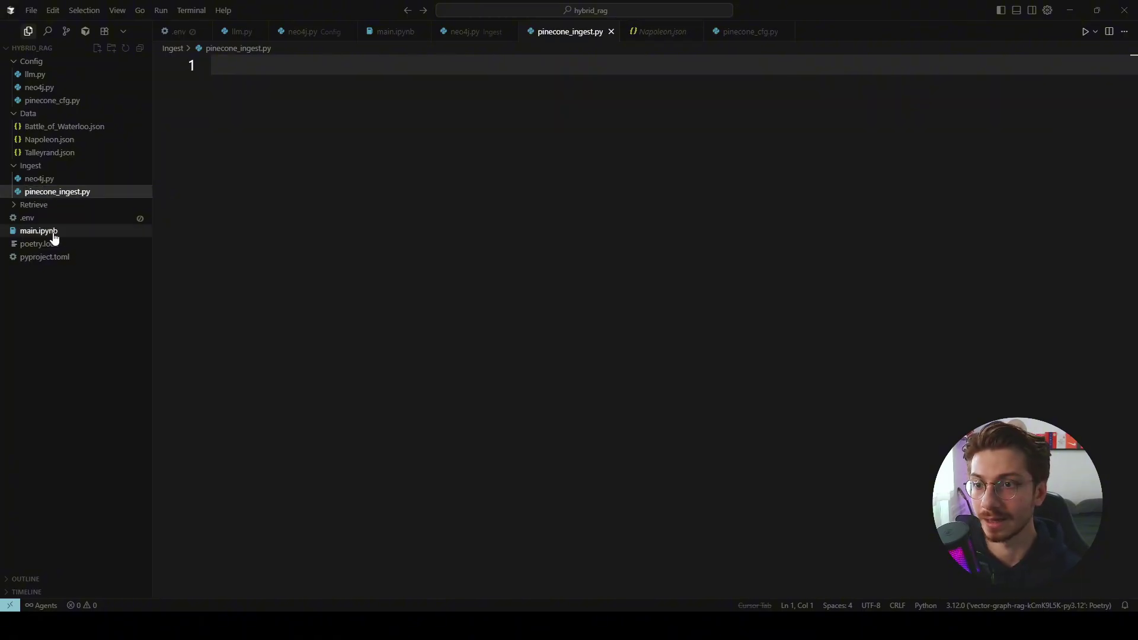
left_click(34, 204)
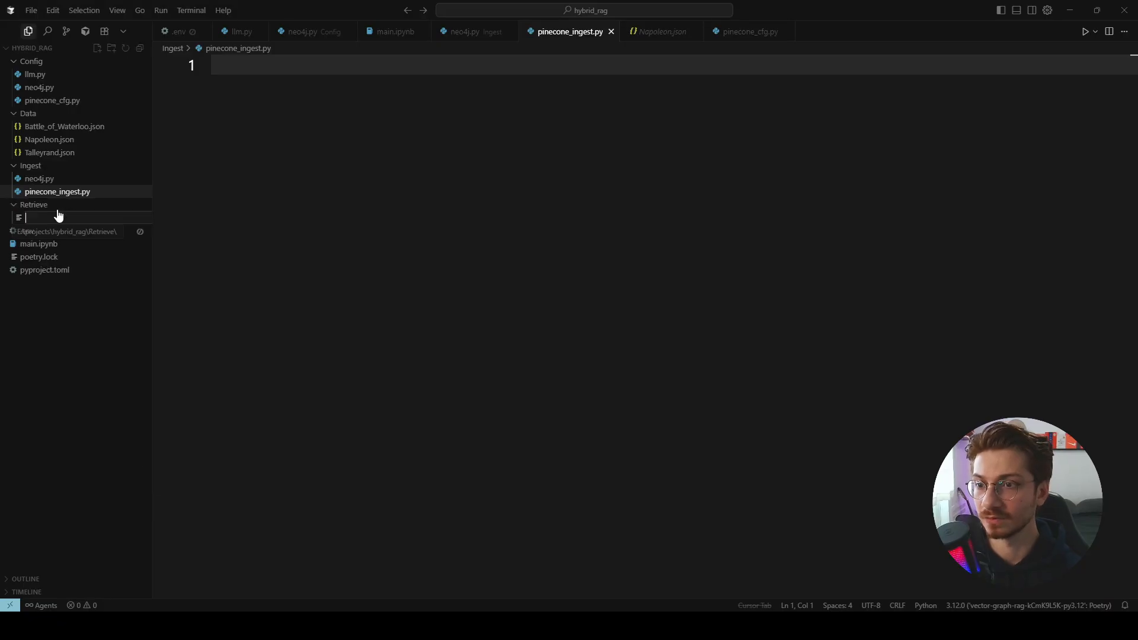
type("neo4j_pinecone.py")
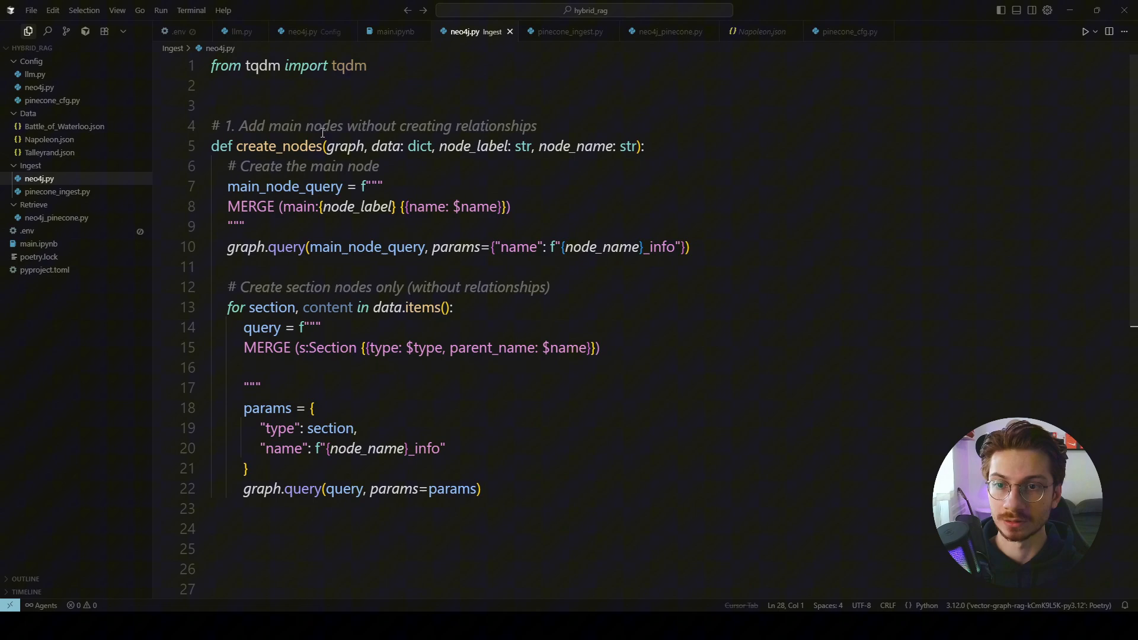
mouse_move(294, 146)
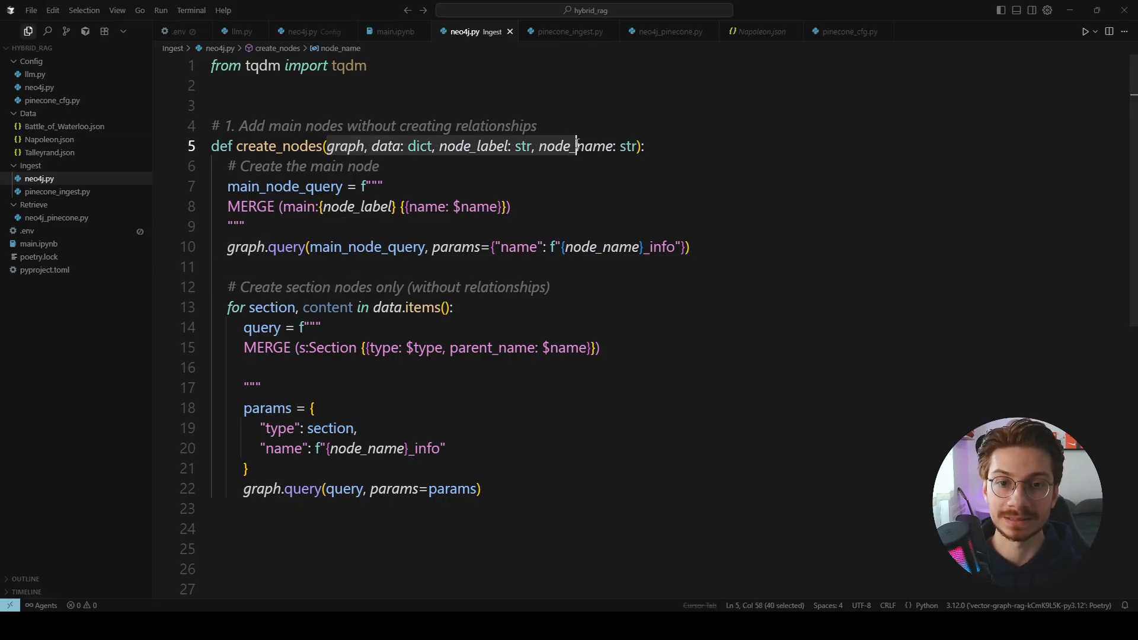
- Review create_nodes parameters, open Battle_of_Waterloo.json, then view pinecone_ingest.py
left_click(414, 147)
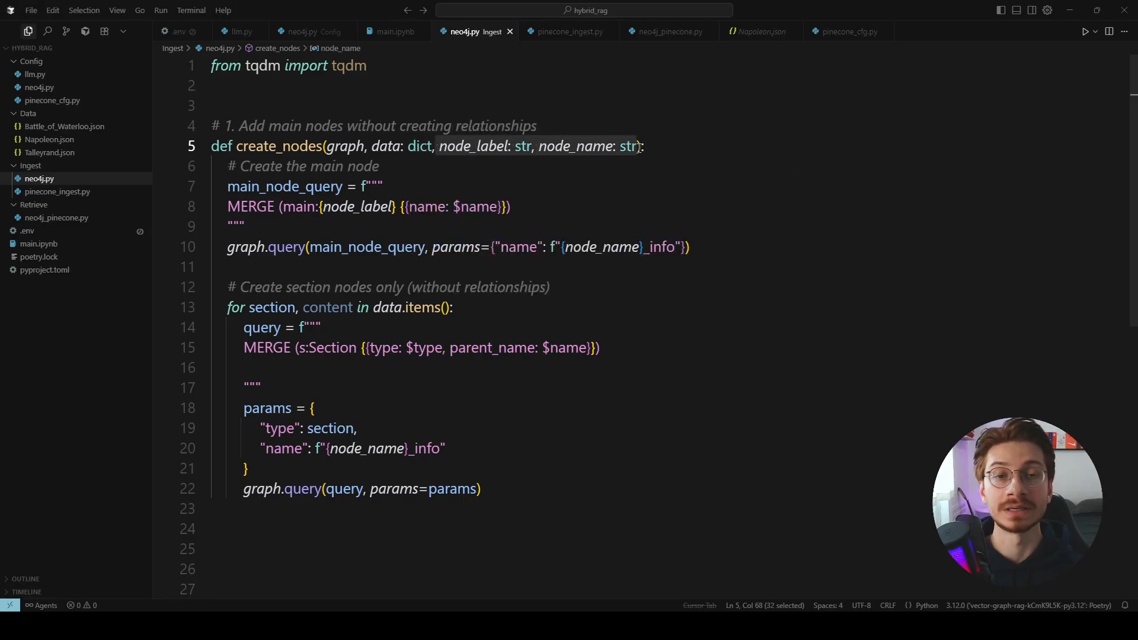
left_click(64, 127)
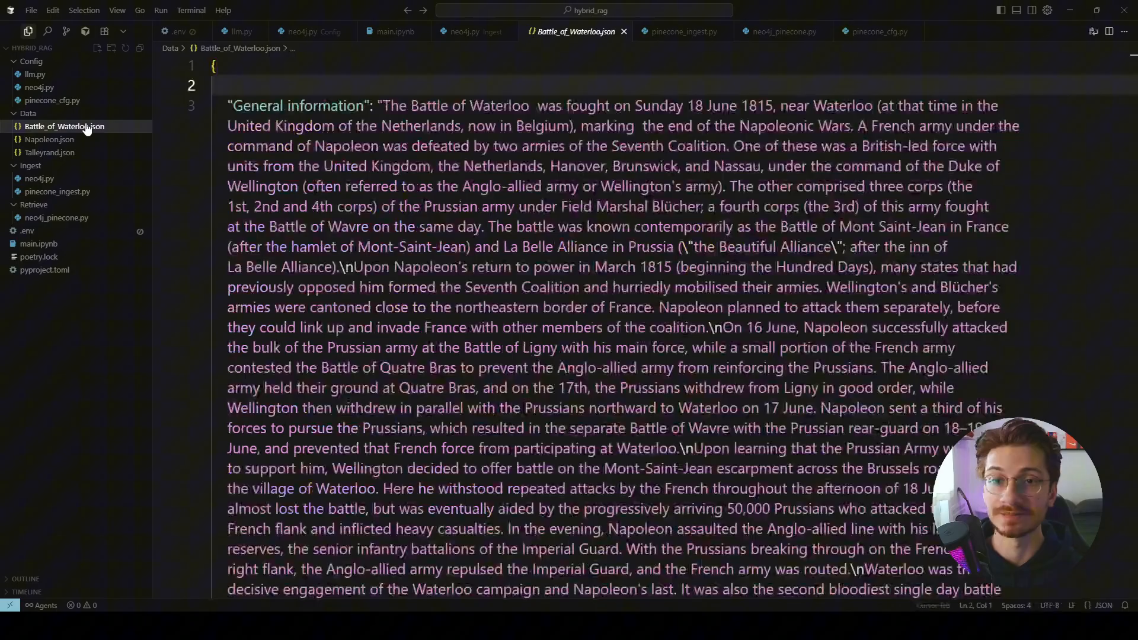
mouse_move(86, 201)
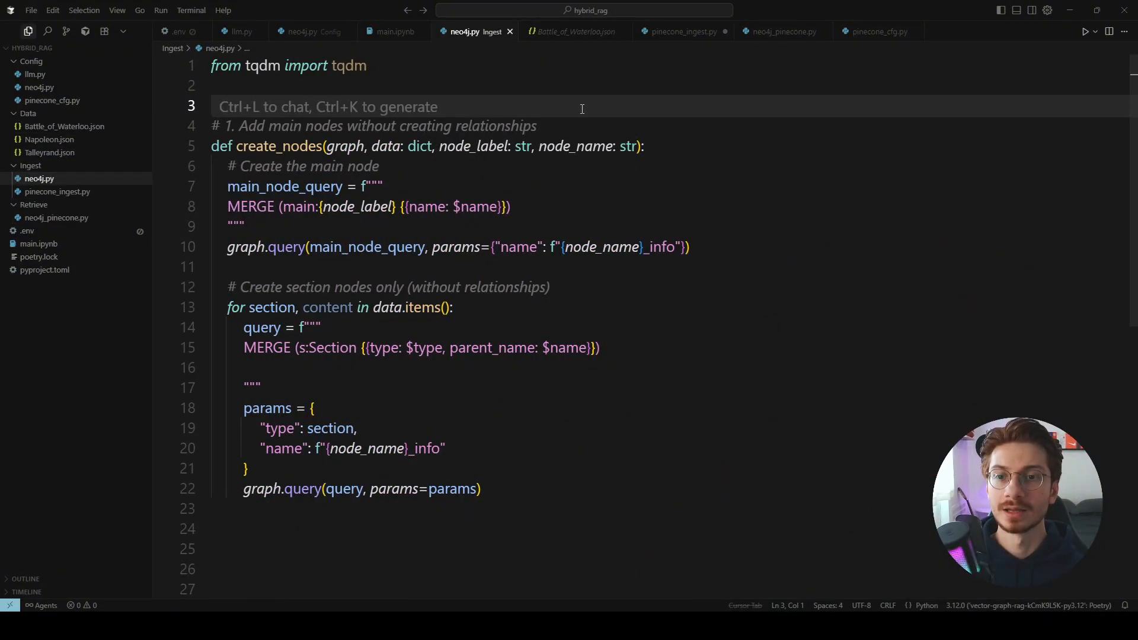
left_click(683, 31)
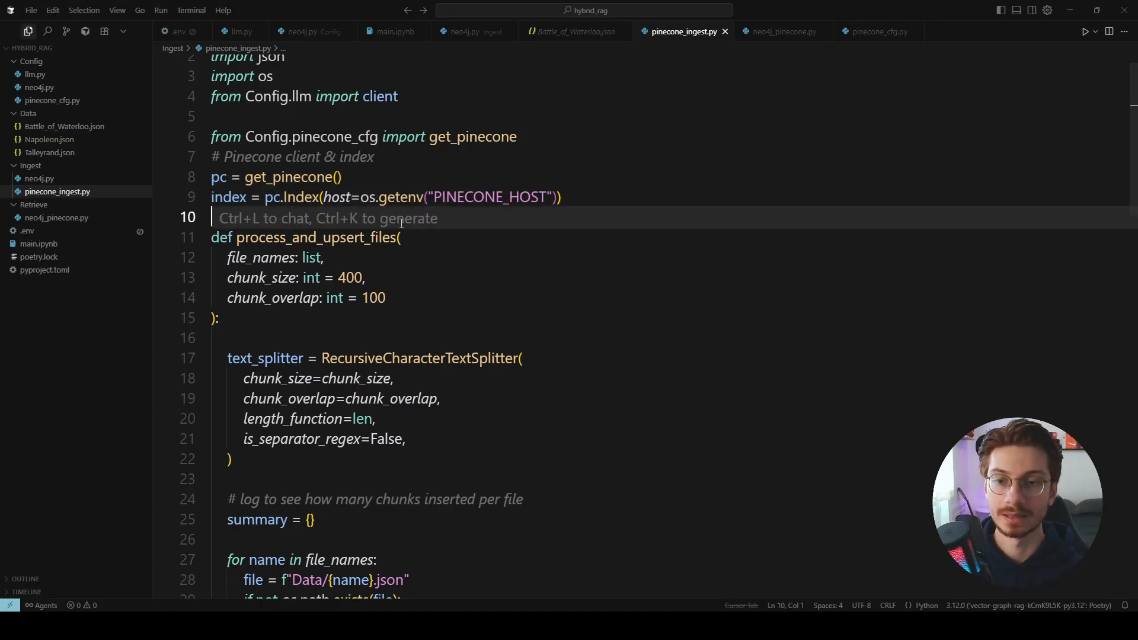
scroll("down", 3)
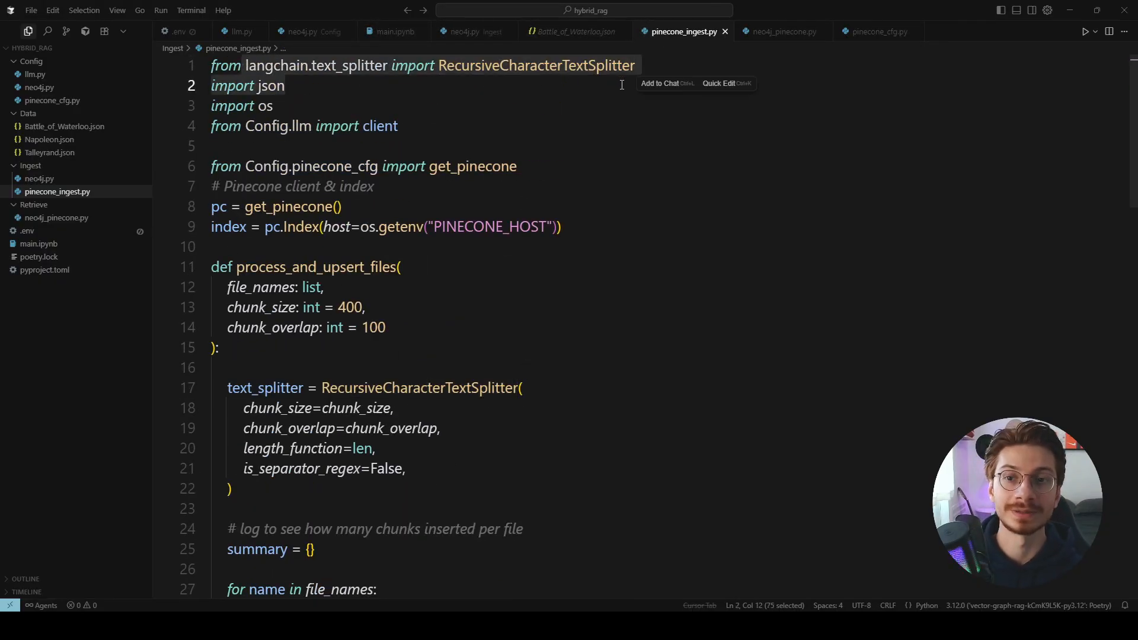
scroll("down", 3)
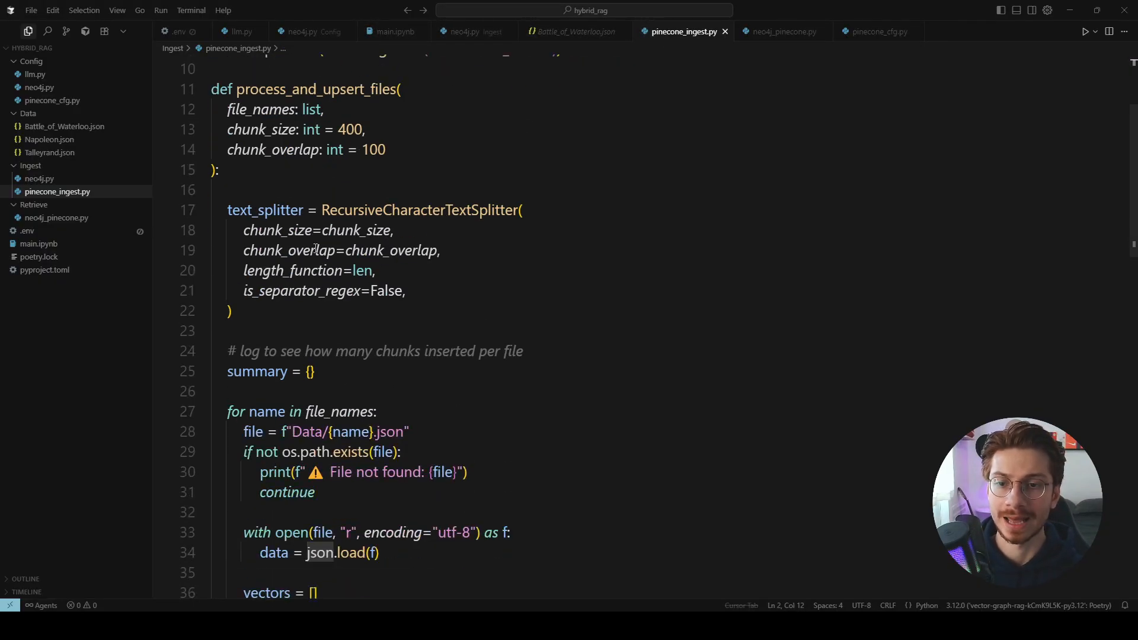
left_click_drag(244, 230, 440, 250)
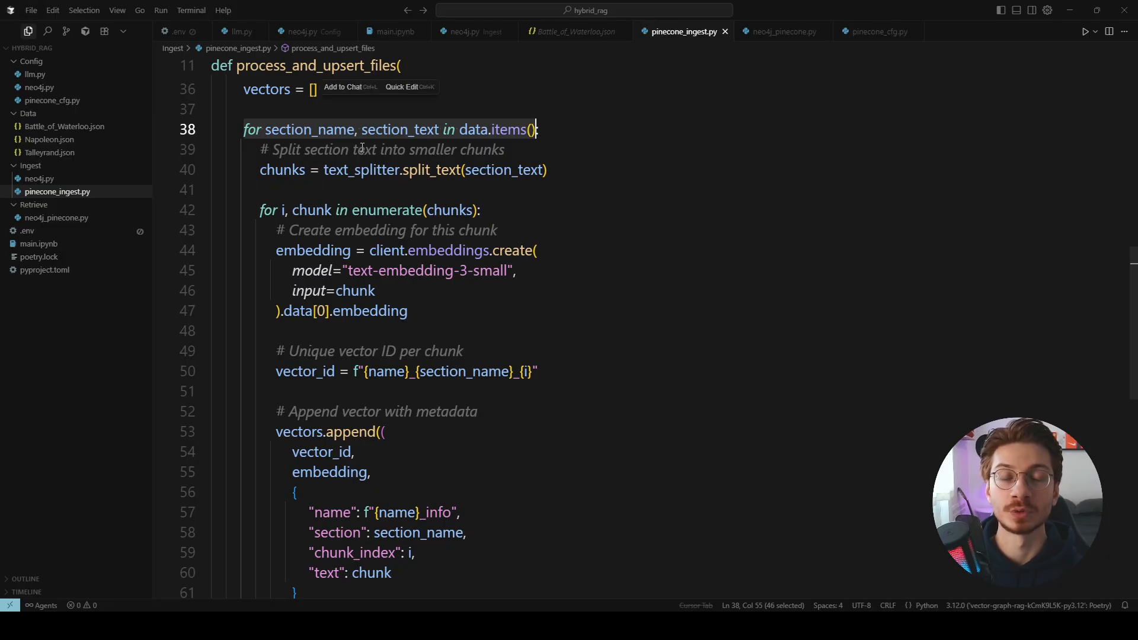
left_click(572, 30)
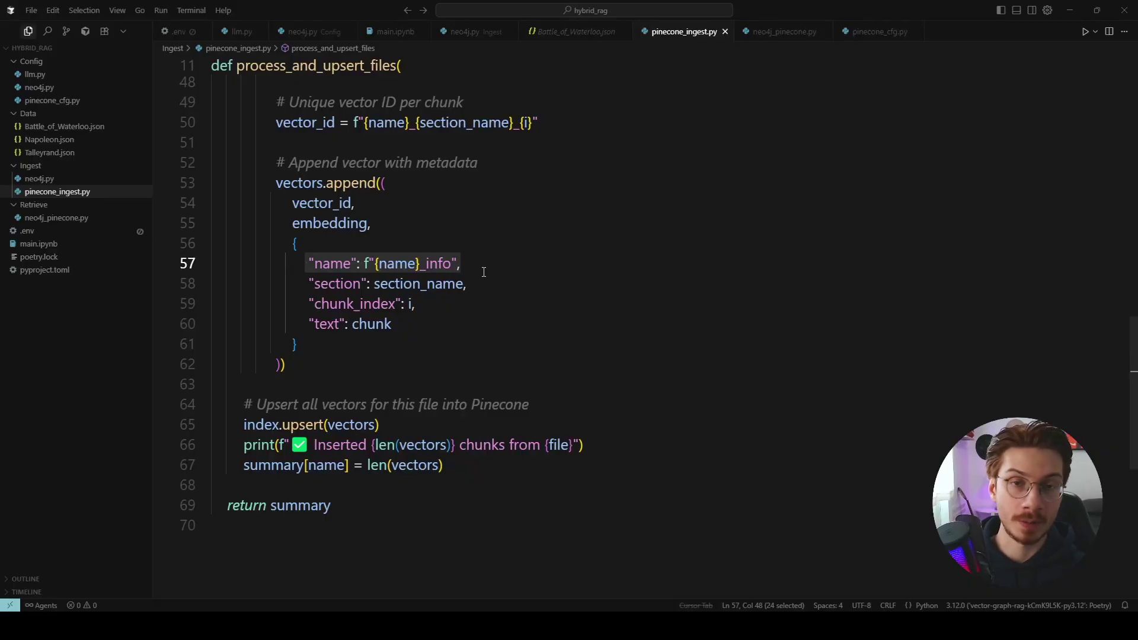
mouse_move(334, 264)
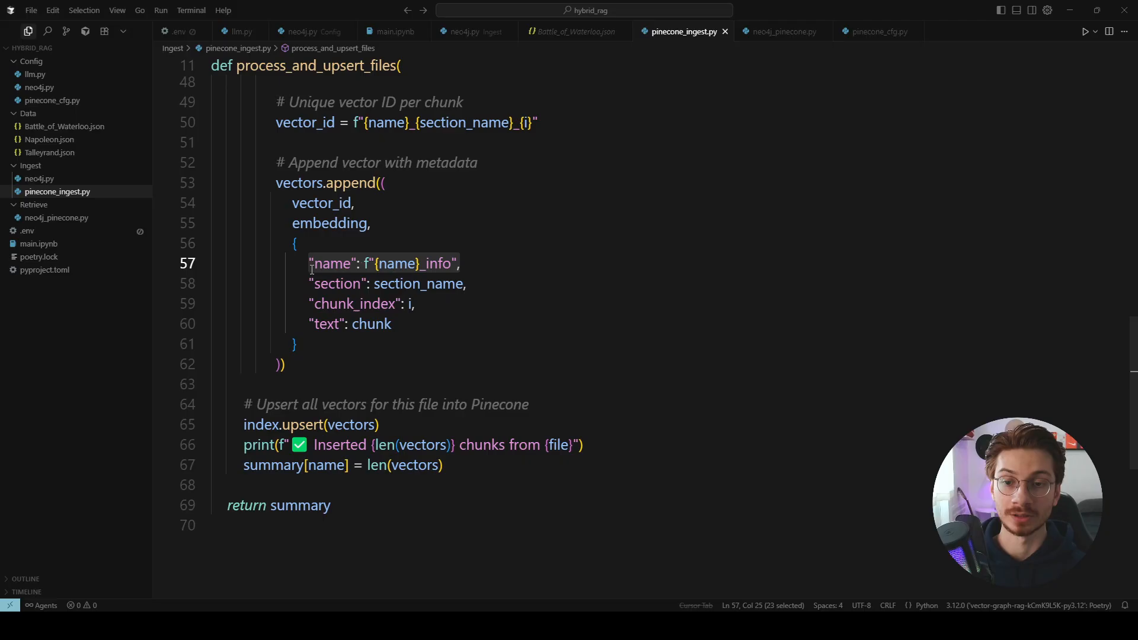
mouse_move(477, 258)
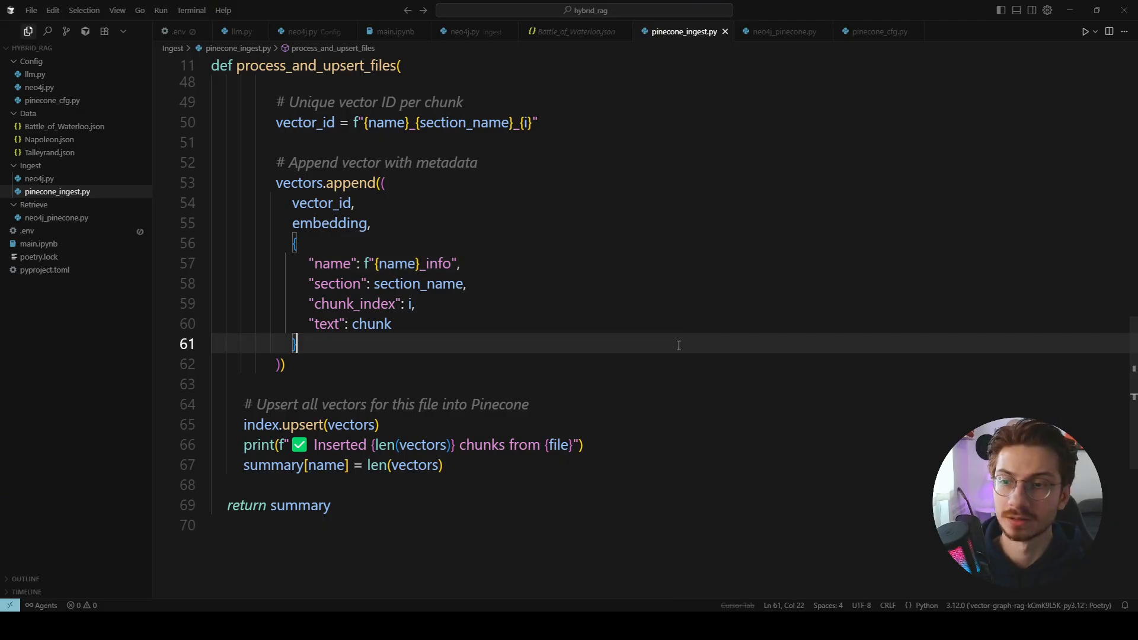
left_click(57, 218)
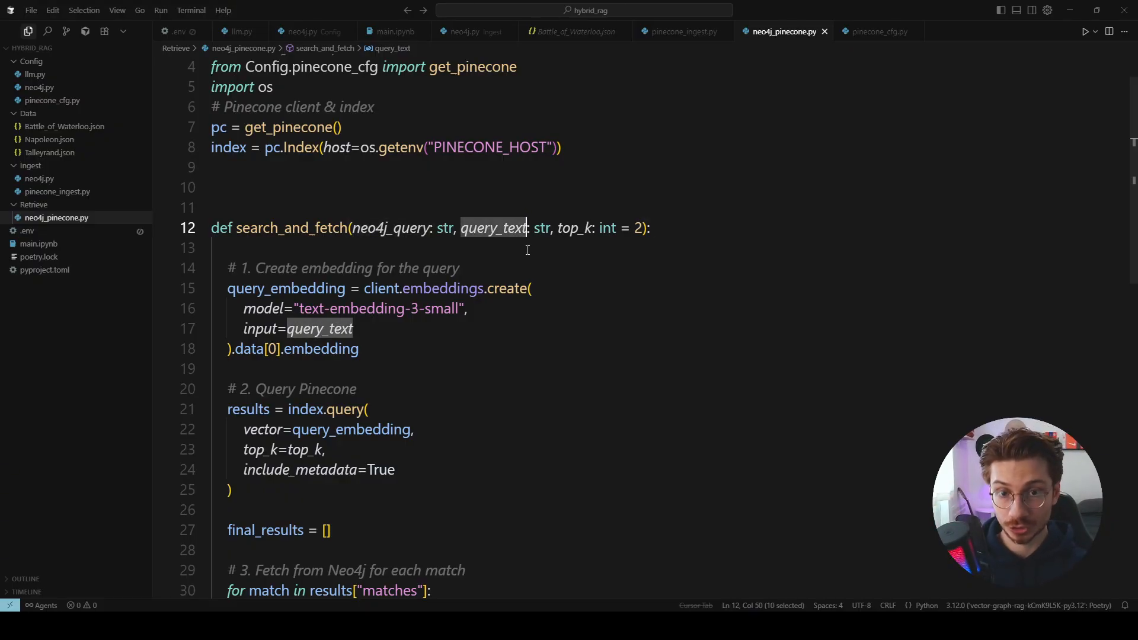
mouse_move(493, 228)
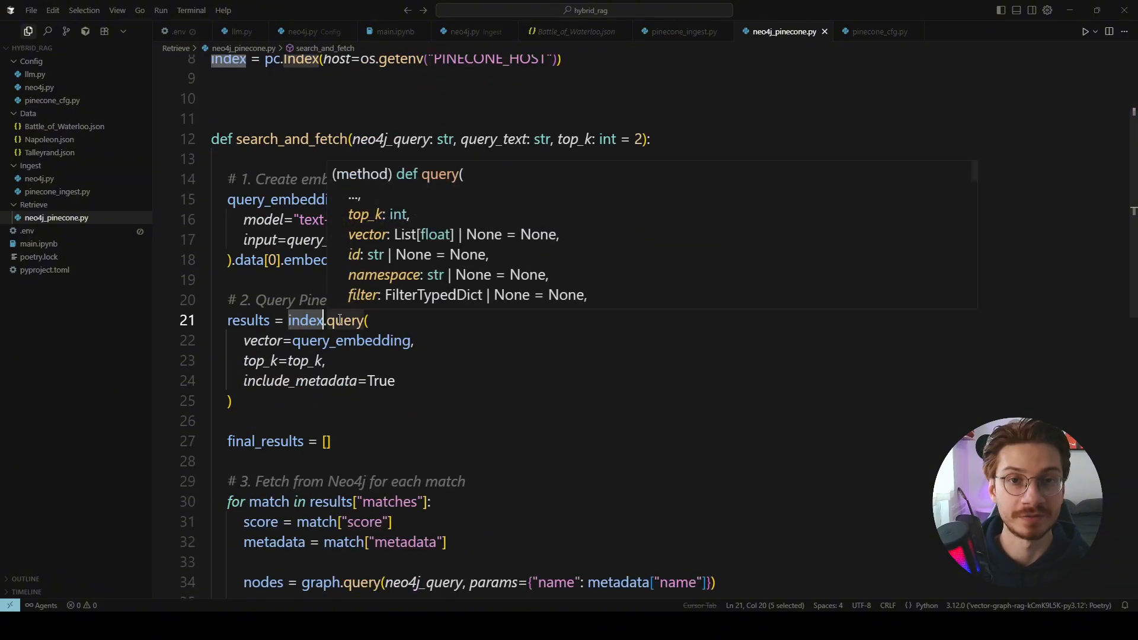
- Walk through search_and_fetch in neo4j_pinecone.py, then switch to main.ipynb
scroll("down", 3)
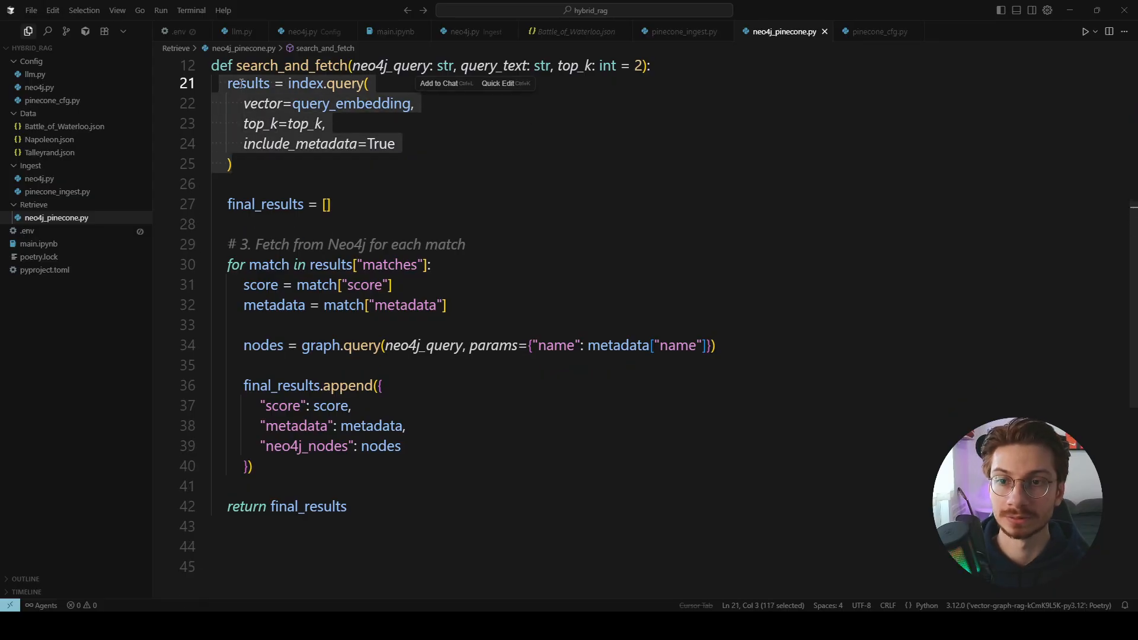
double_click(248, 82)
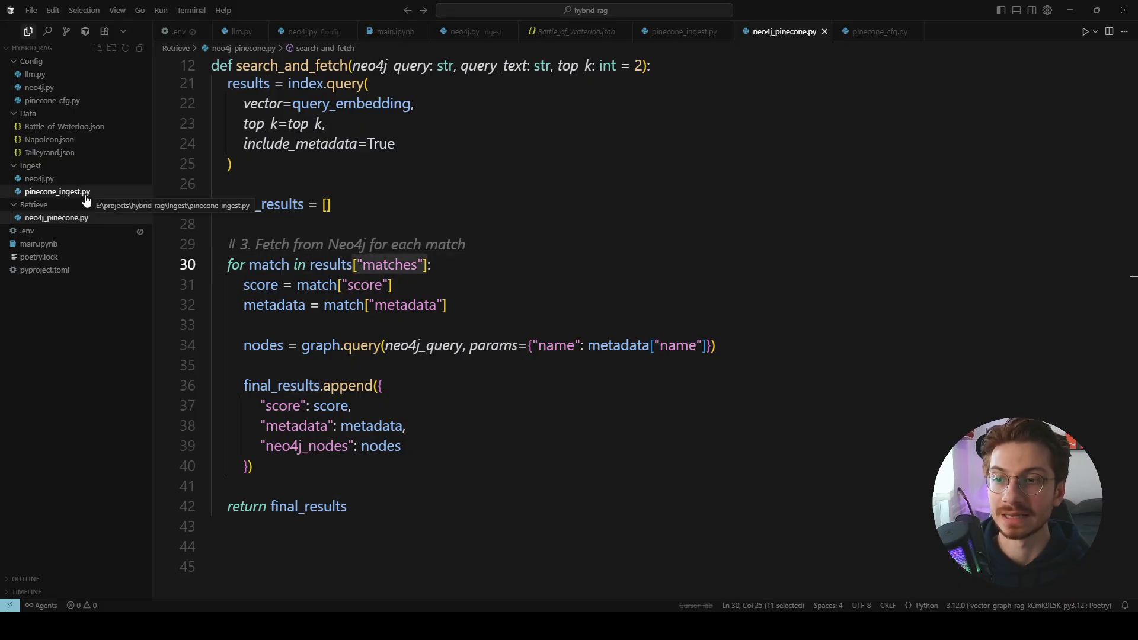
left_click(58, 191)
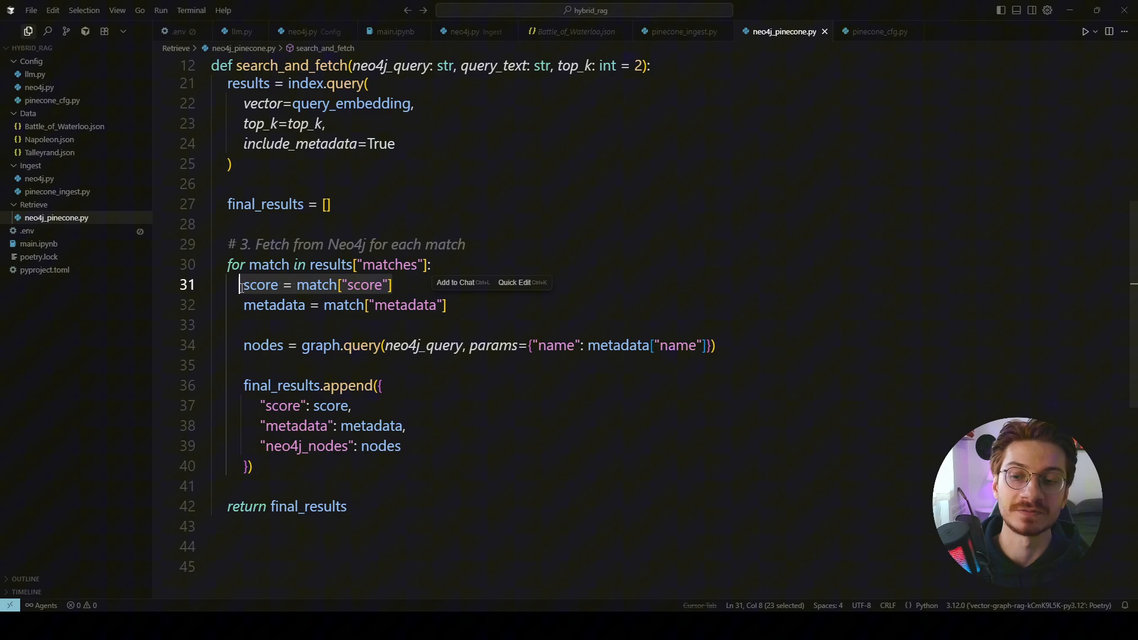
scroll("down", 3)
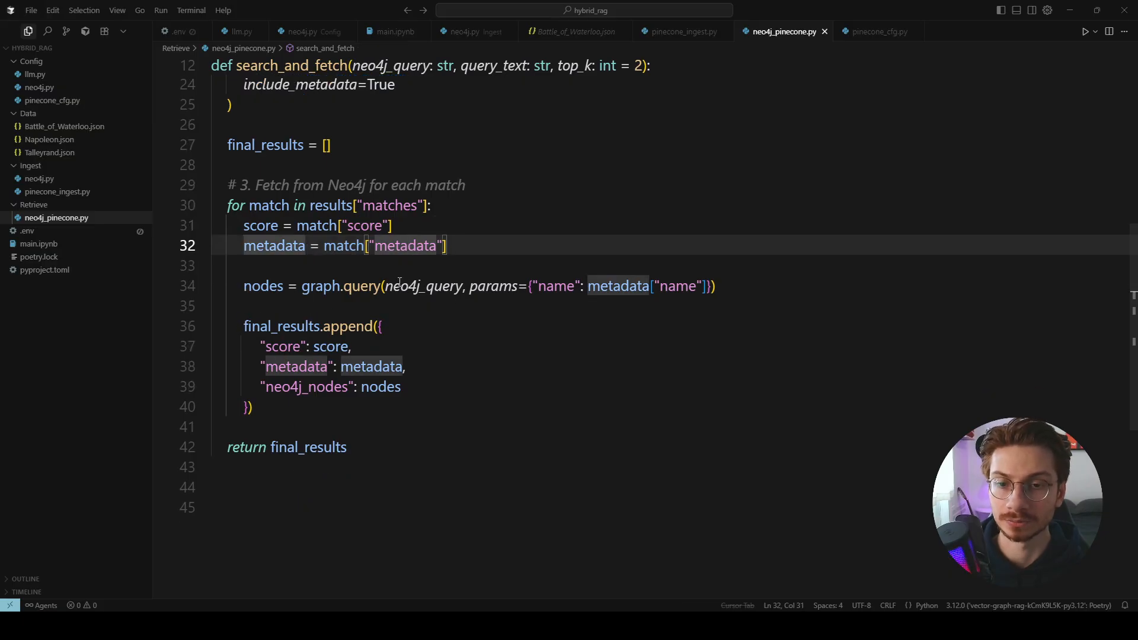
scroll("down", 3)
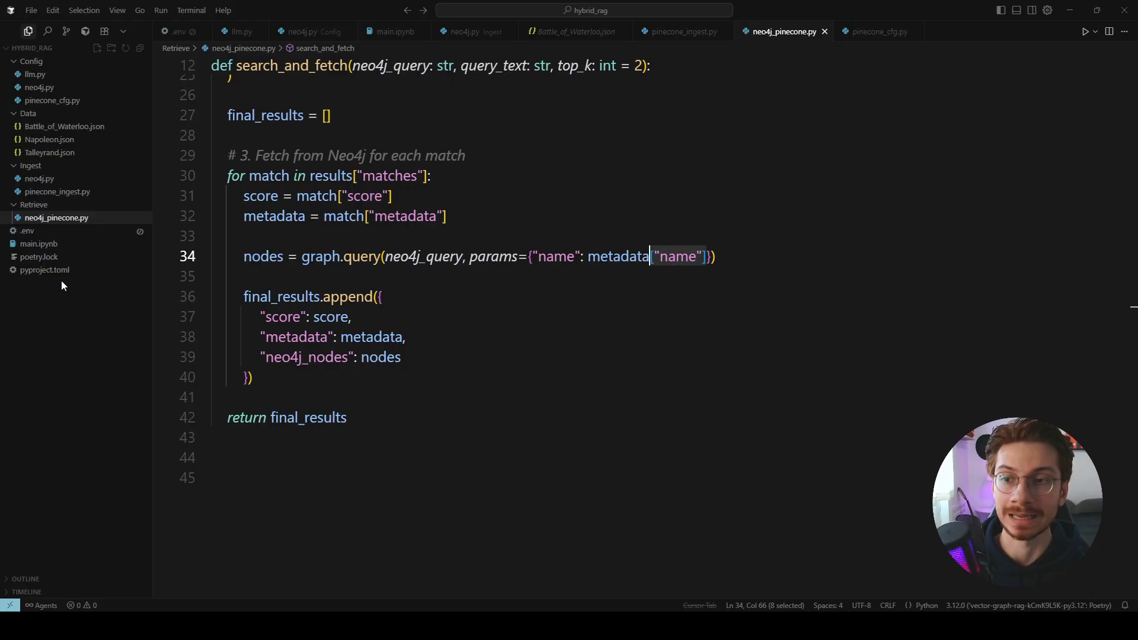
left_click(682, 32)
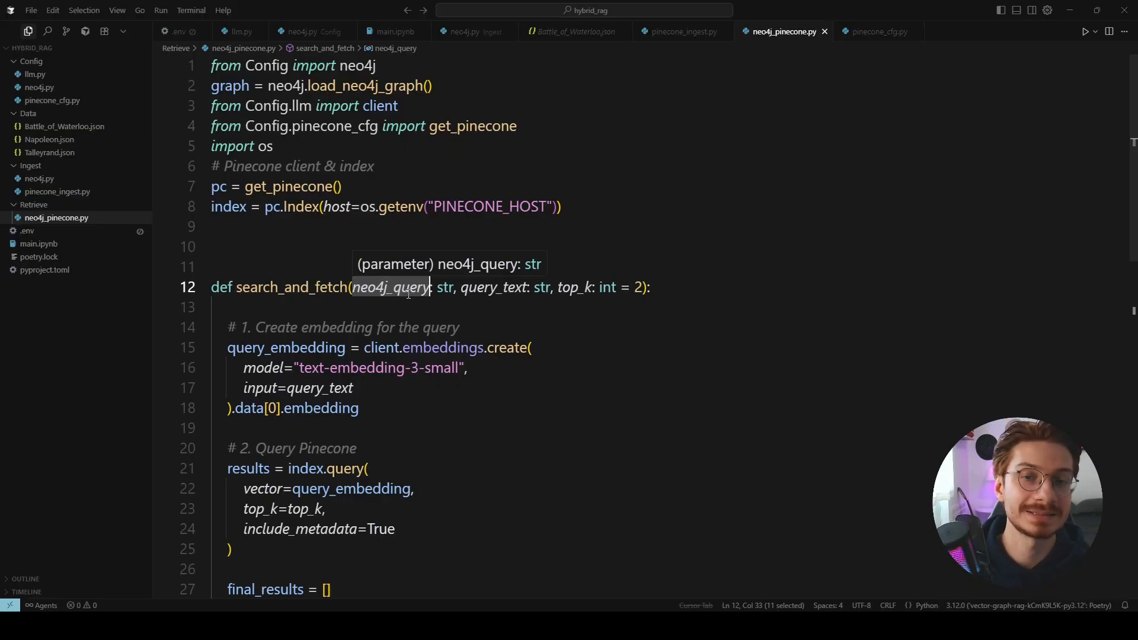
scroll("down", 3)
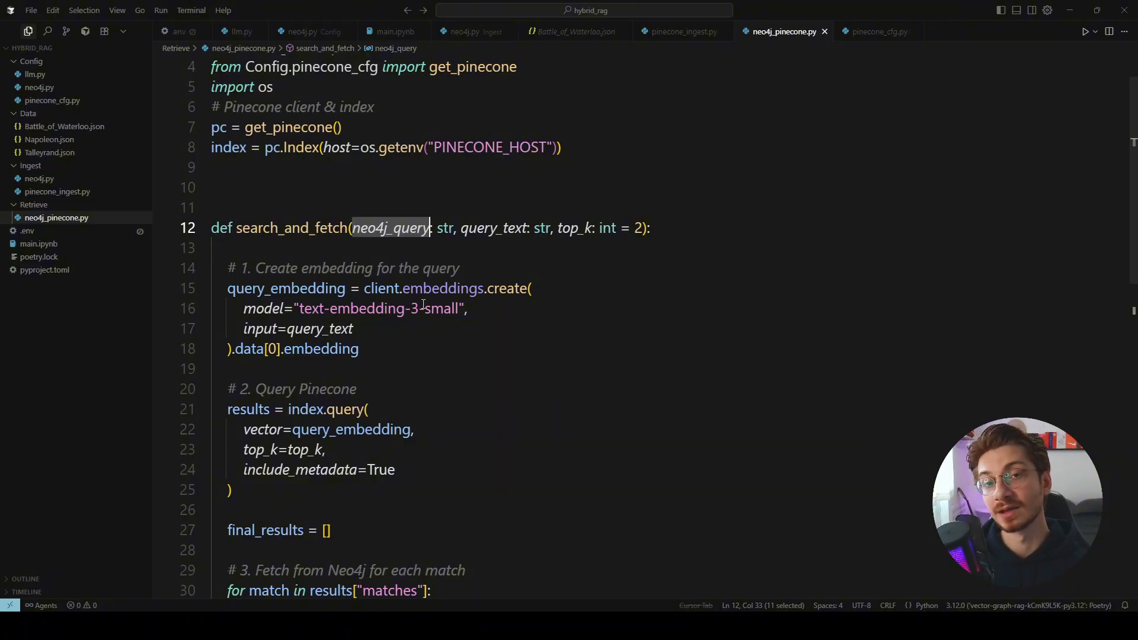
mouse_move(471, 290)
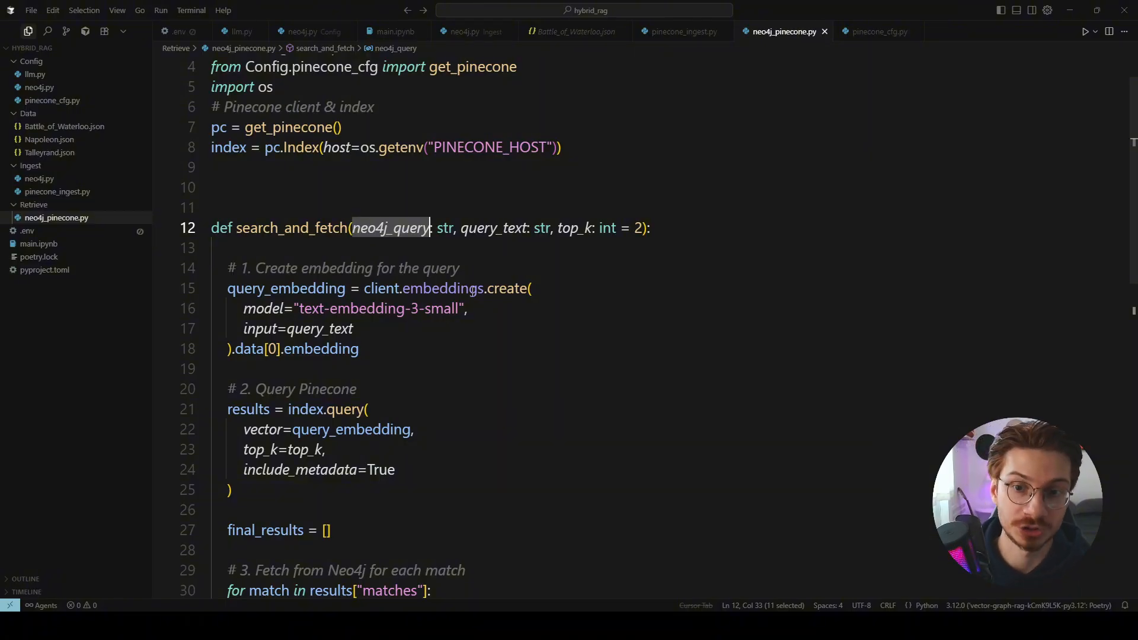
left_click(505, 256)
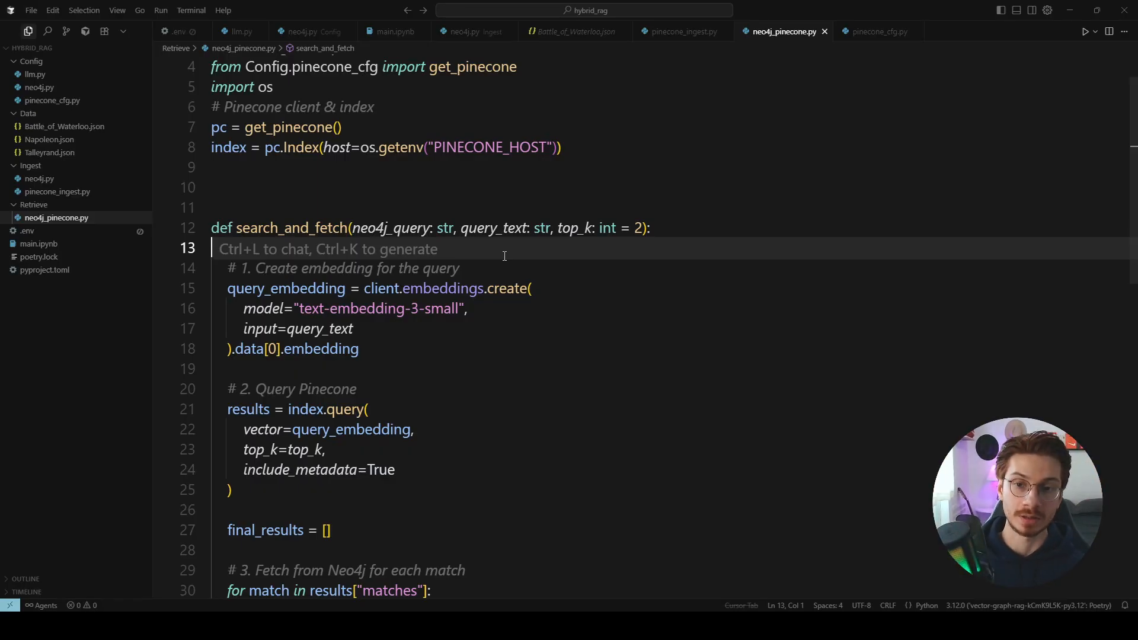
scroll("down", 3)
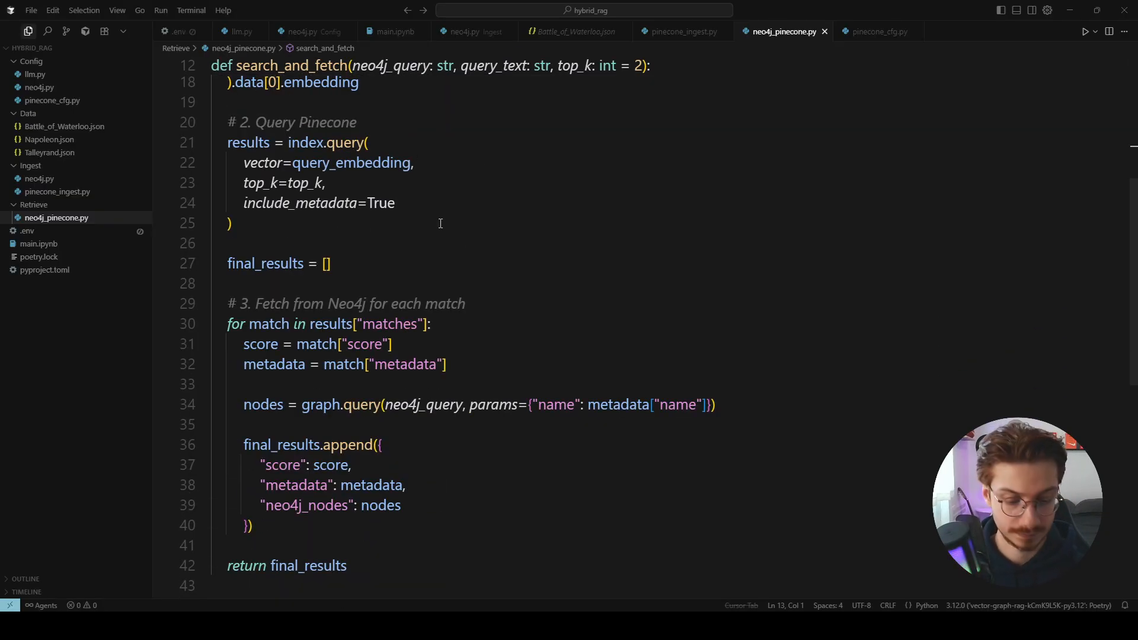
left_click(385, 31)
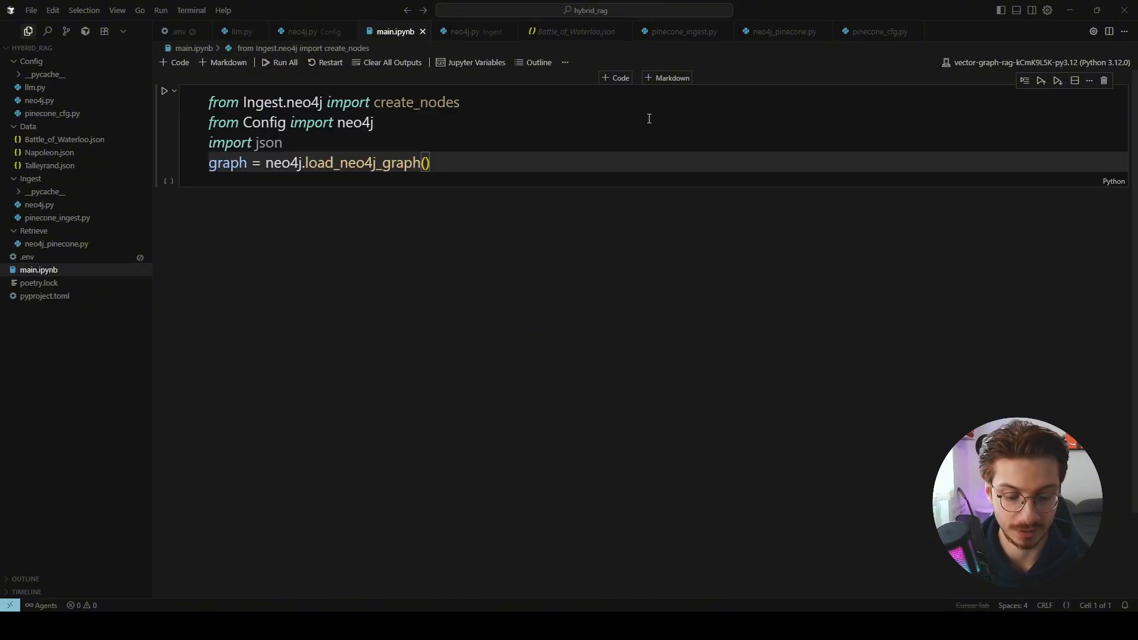
- Set file_names to Talleyrand, Napoleon, Battle_of_Waterloo and run the create_nodes loop
left_click(165, 90)
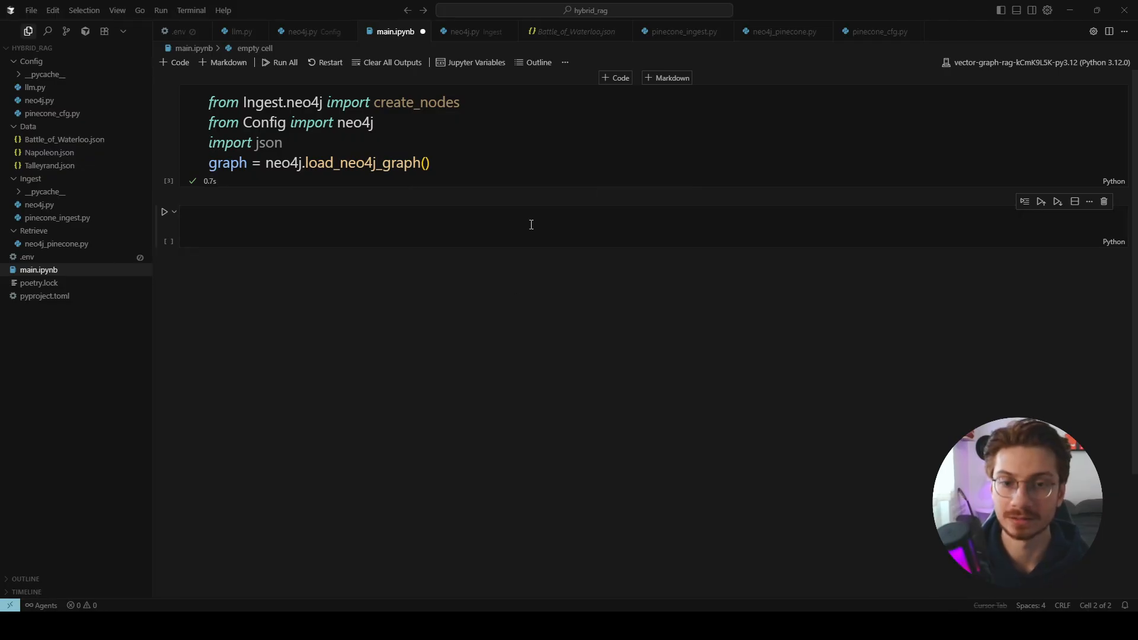
type("file_names = [\"Talleyrand\", \"Napoleon\", \"Battle_of_Waterloo\"]")
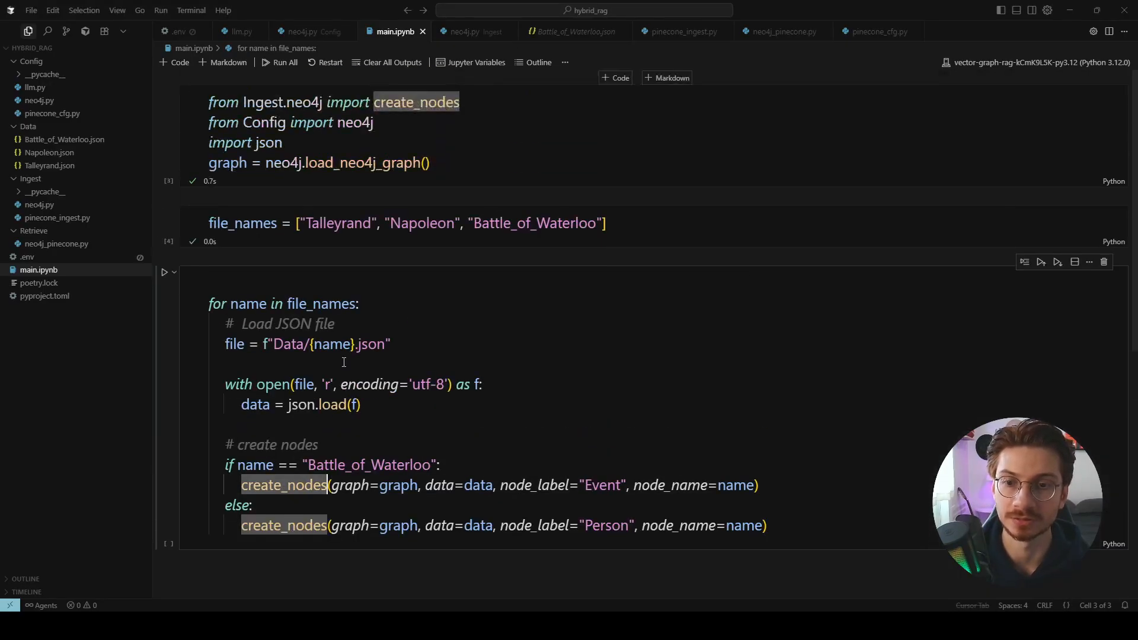
left_click(467, 31)
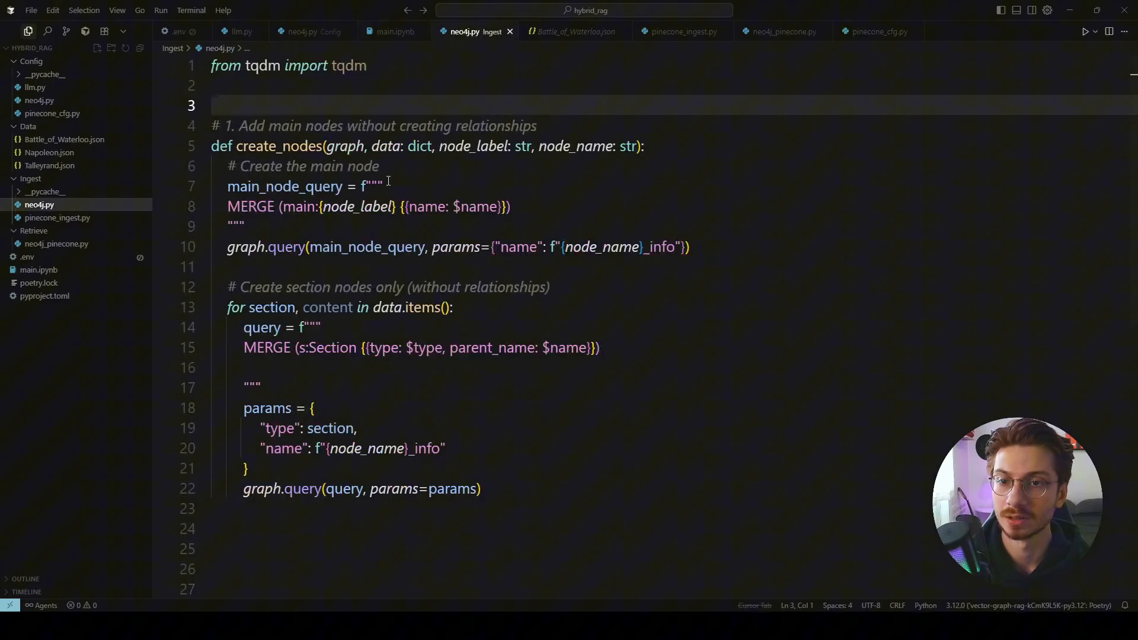
left_click(390, 30)
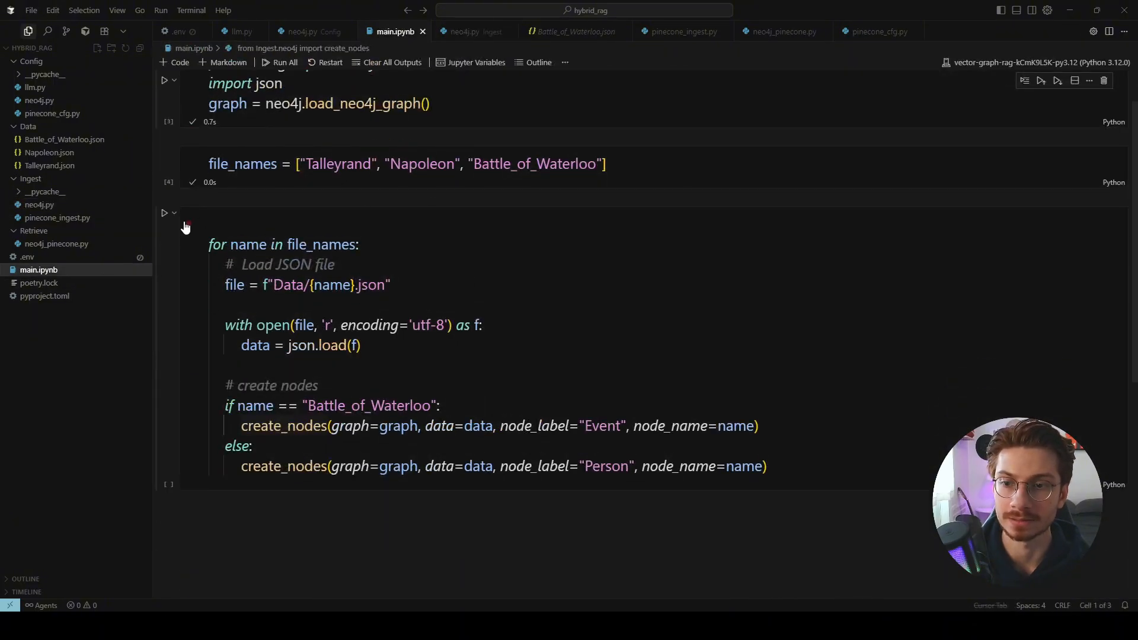
left_click(165, 213)
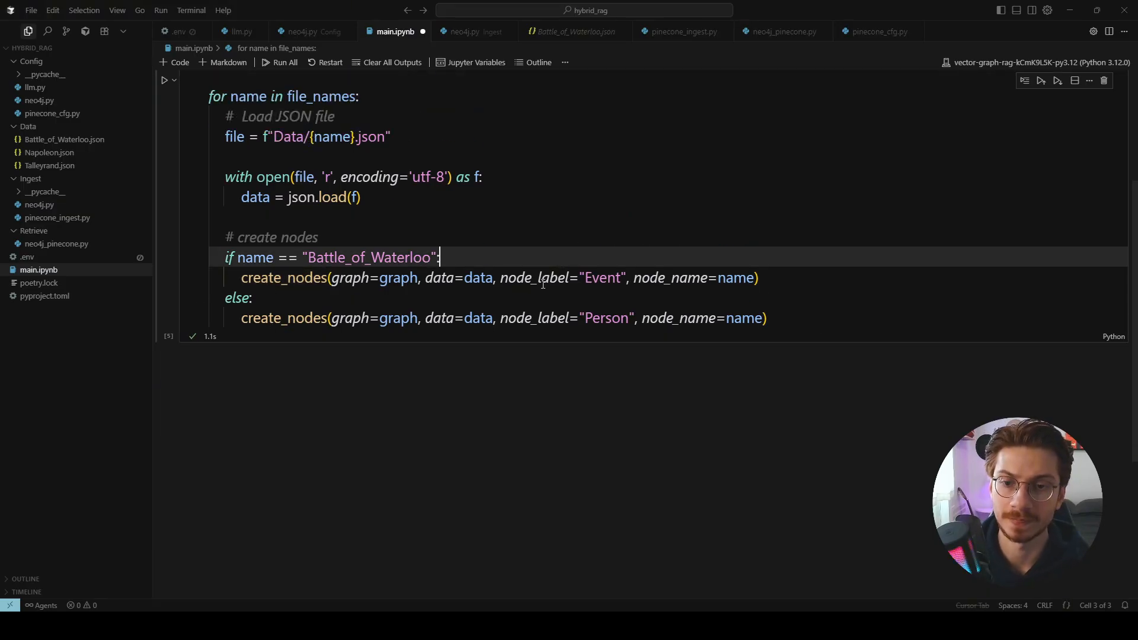
mouse_move(478, 277)
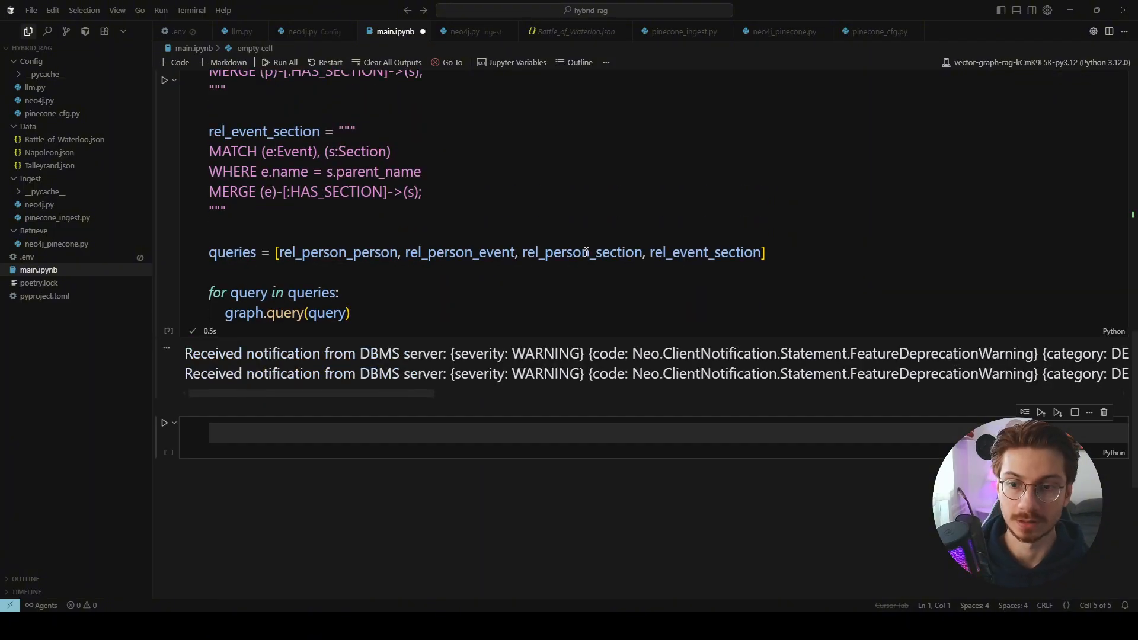
- Run a cell importing process_and_upsert_files from Ingest.pinecone_ingest and review chunk counts
scroll("down", 3)
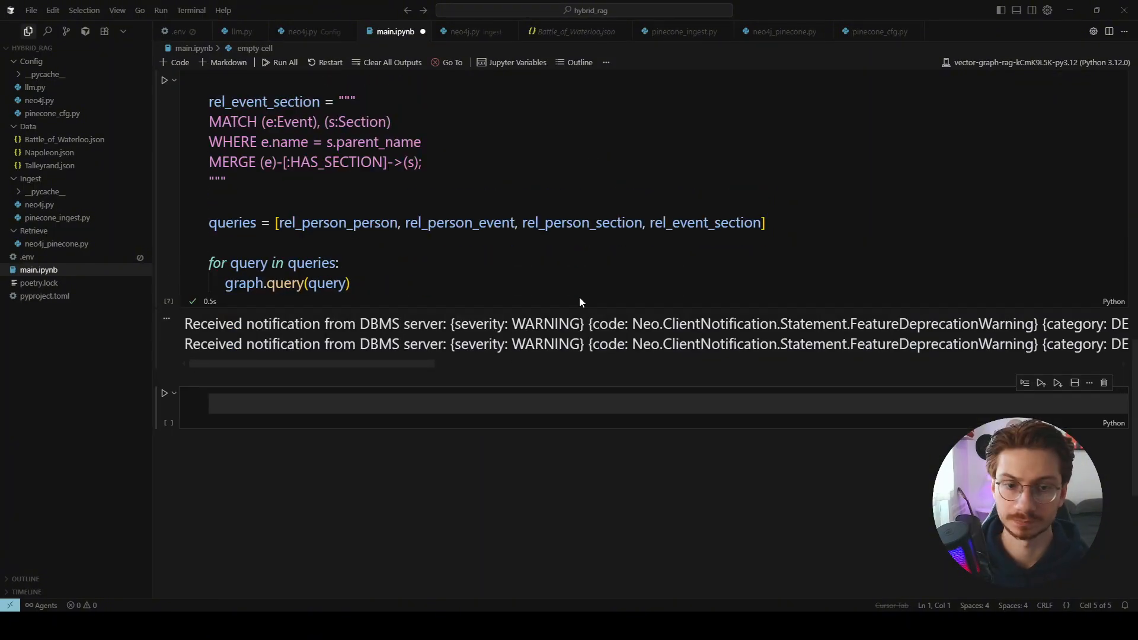
left_click(661, 401)
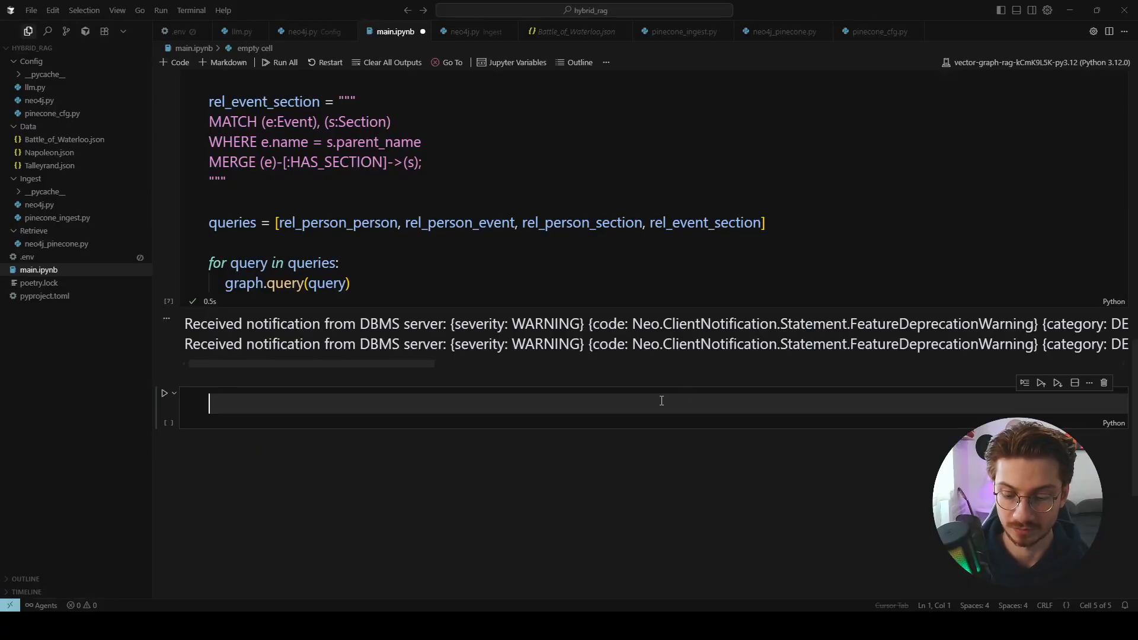
type("from Ingest.pinecone_ingest import process_and_upsert_files")
type("process_and_upsert_files(file_names)")
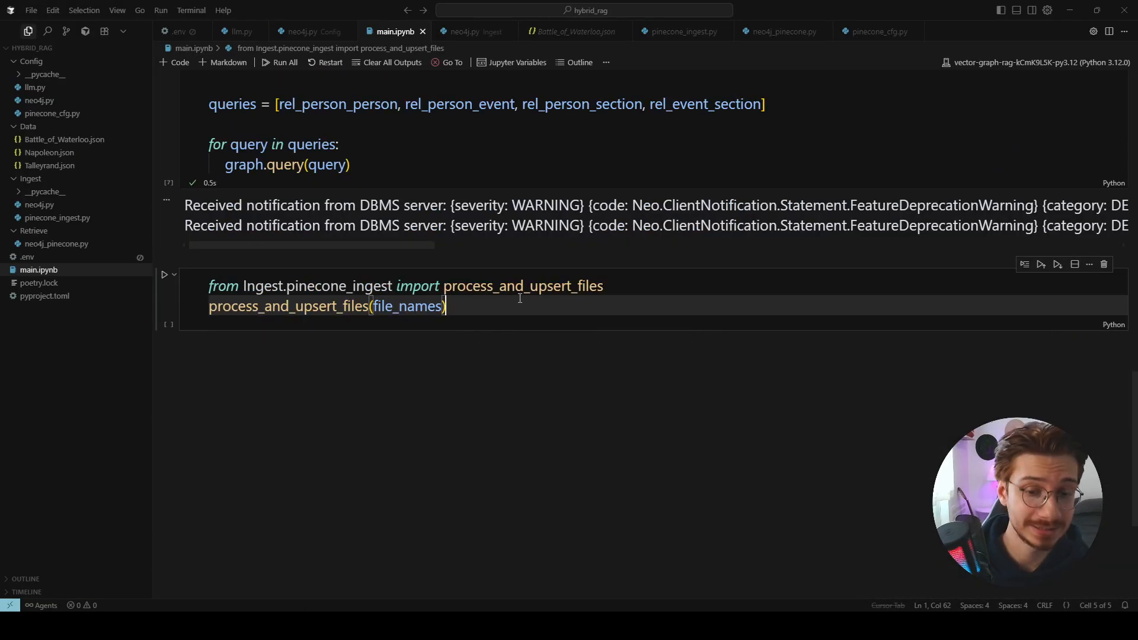
key("Shift+Enter")
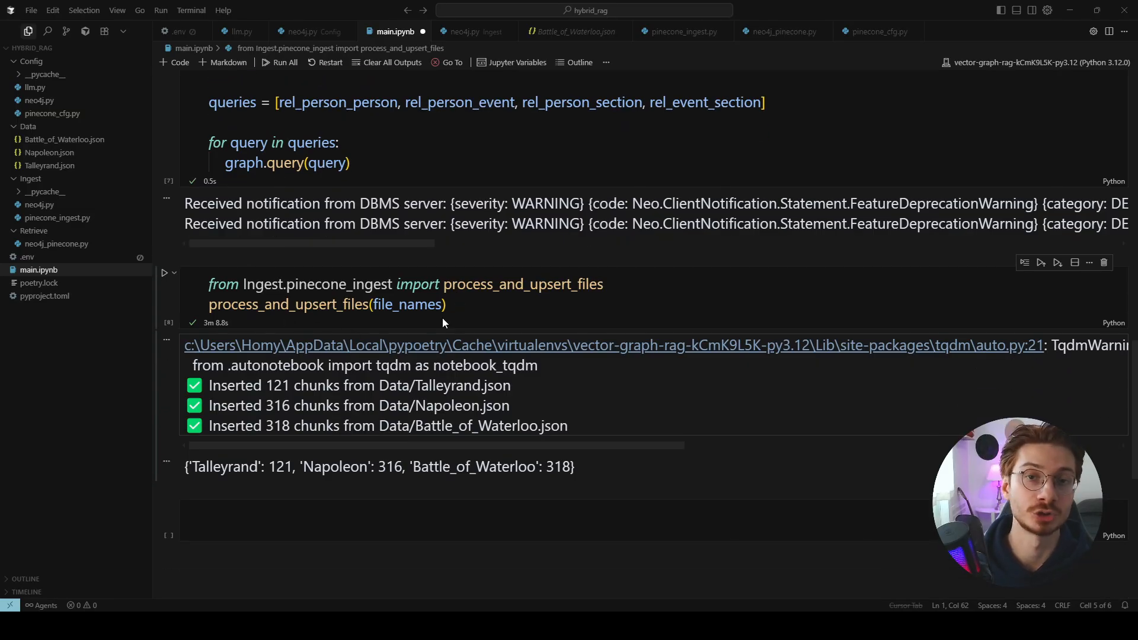
scroll("down", 3)
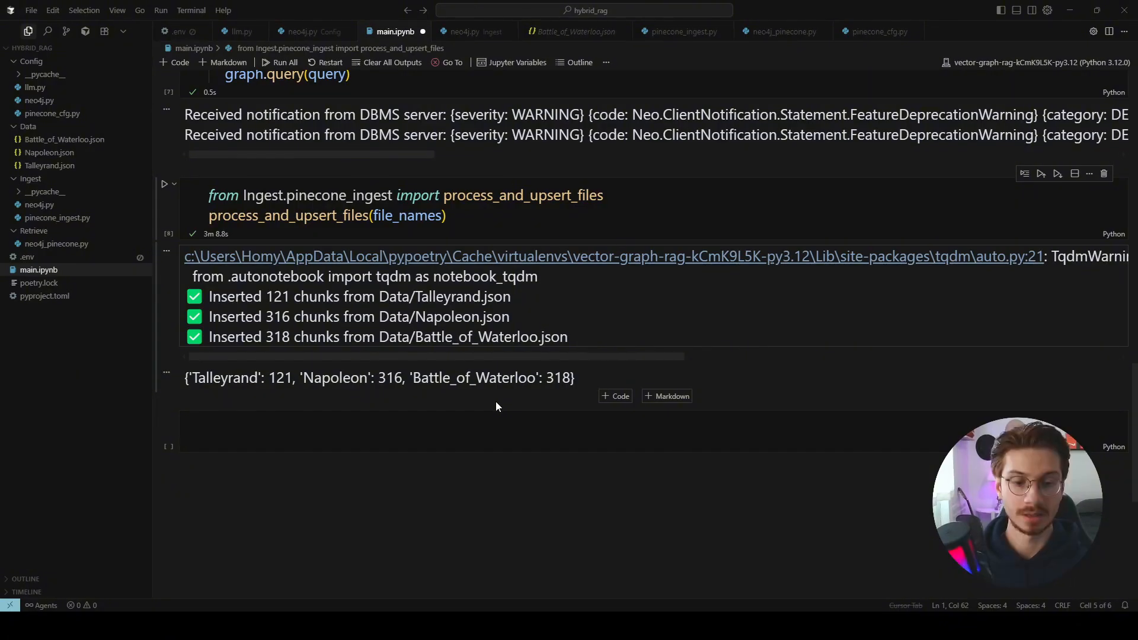
mouse_move(620, 378)
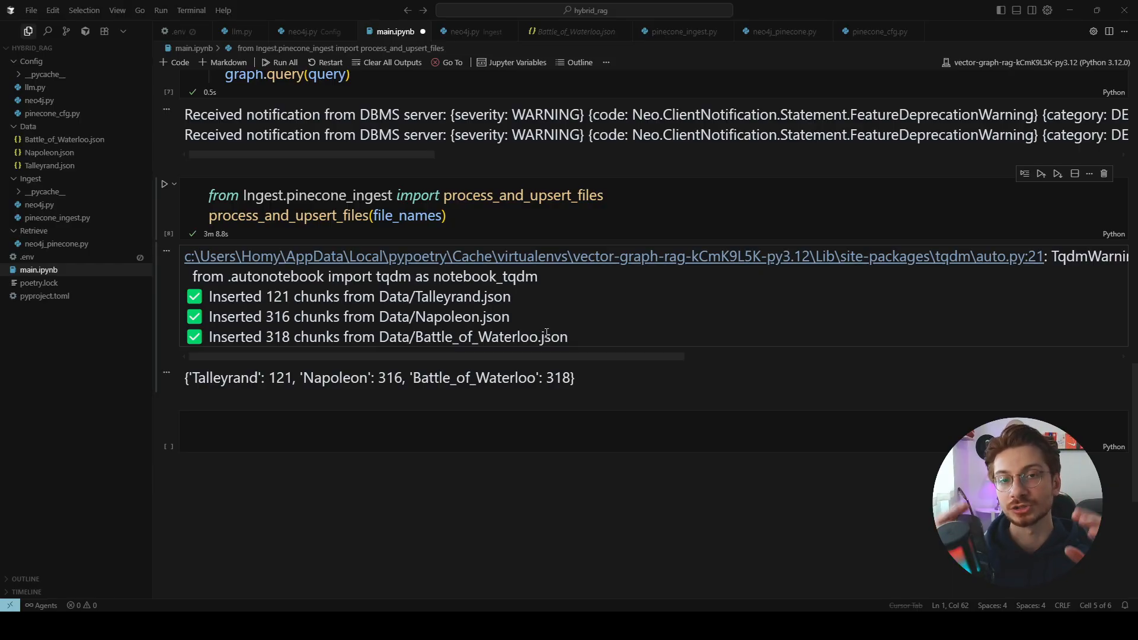
scroll("down", 3)
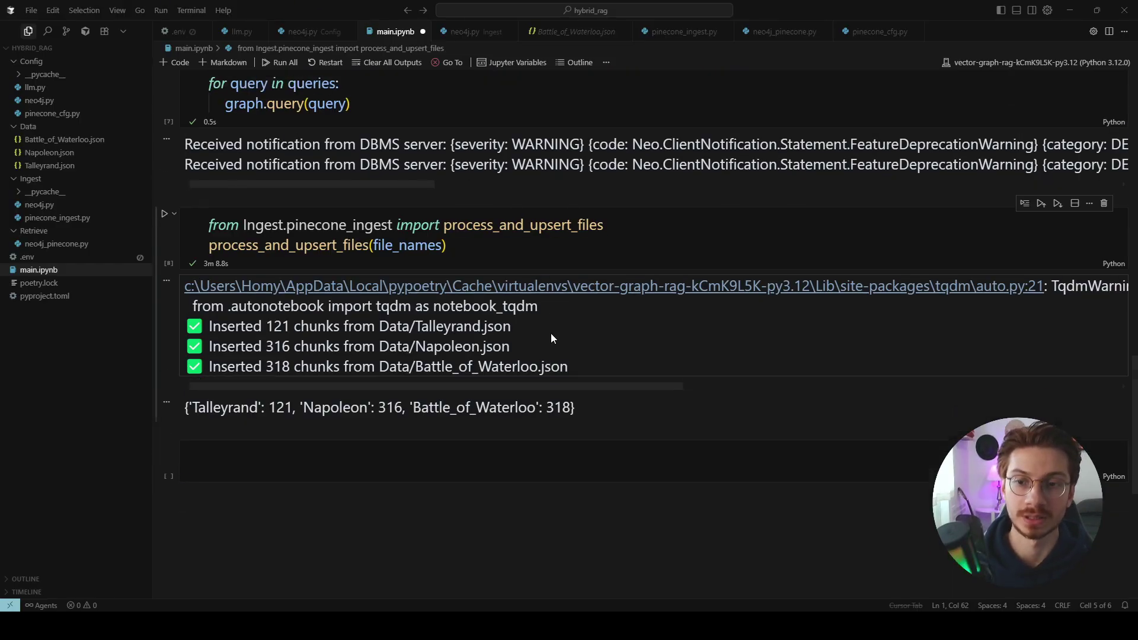
scroll("down", 3)
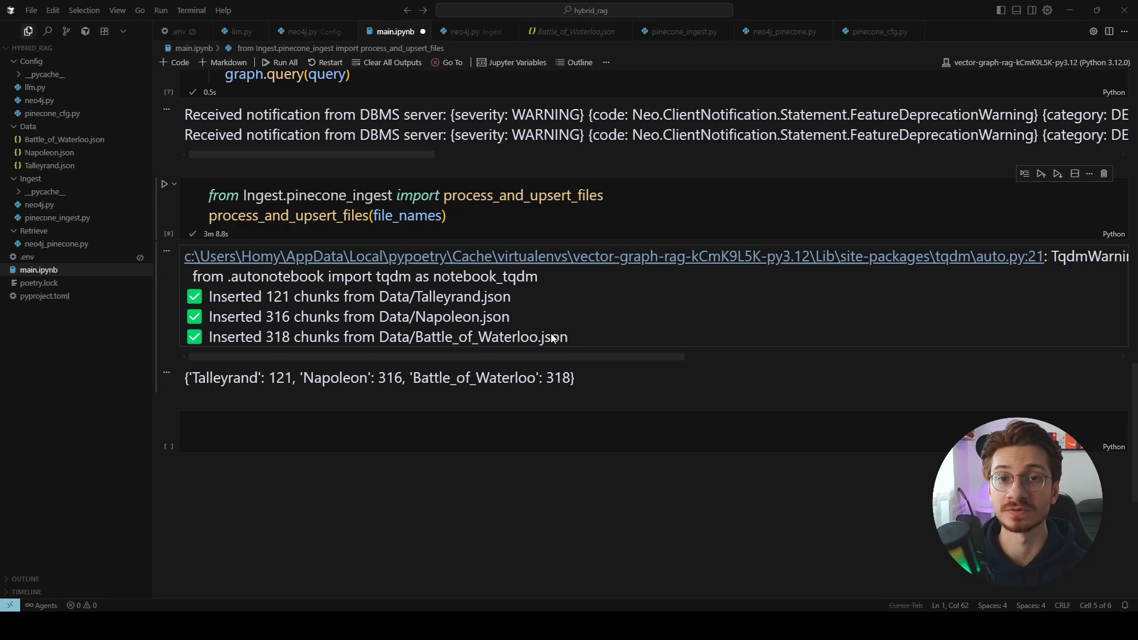
mouse_move(571, 331)
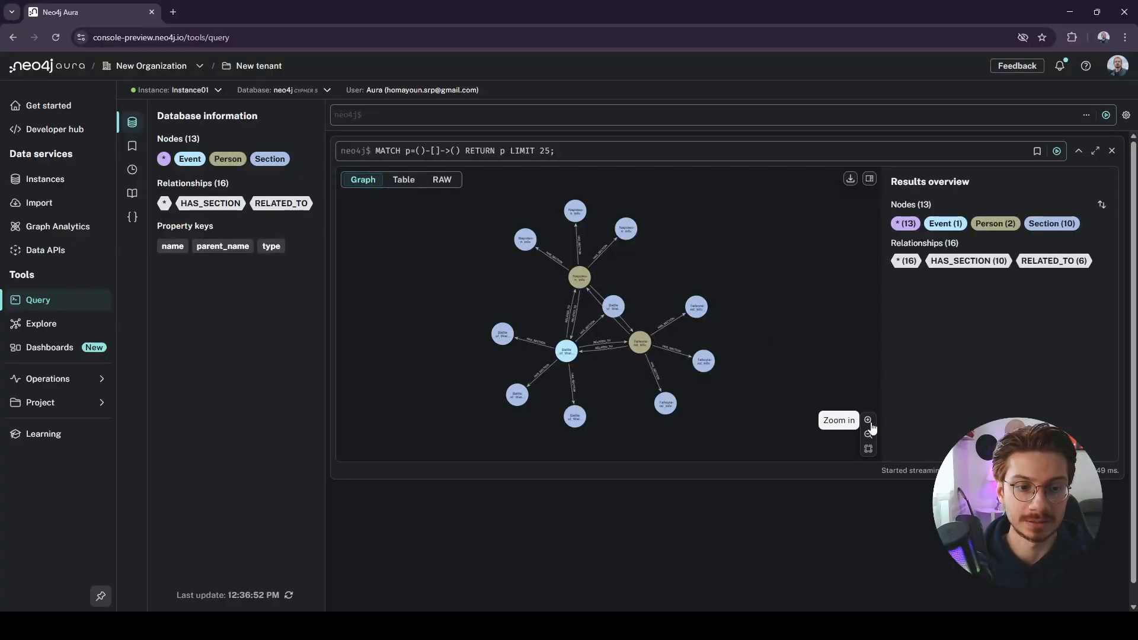
- Zoom the graph and inspect the Napoleon_info, Battle of Waterloo section and Talleyrand_info nodes
left_click(868, 420)
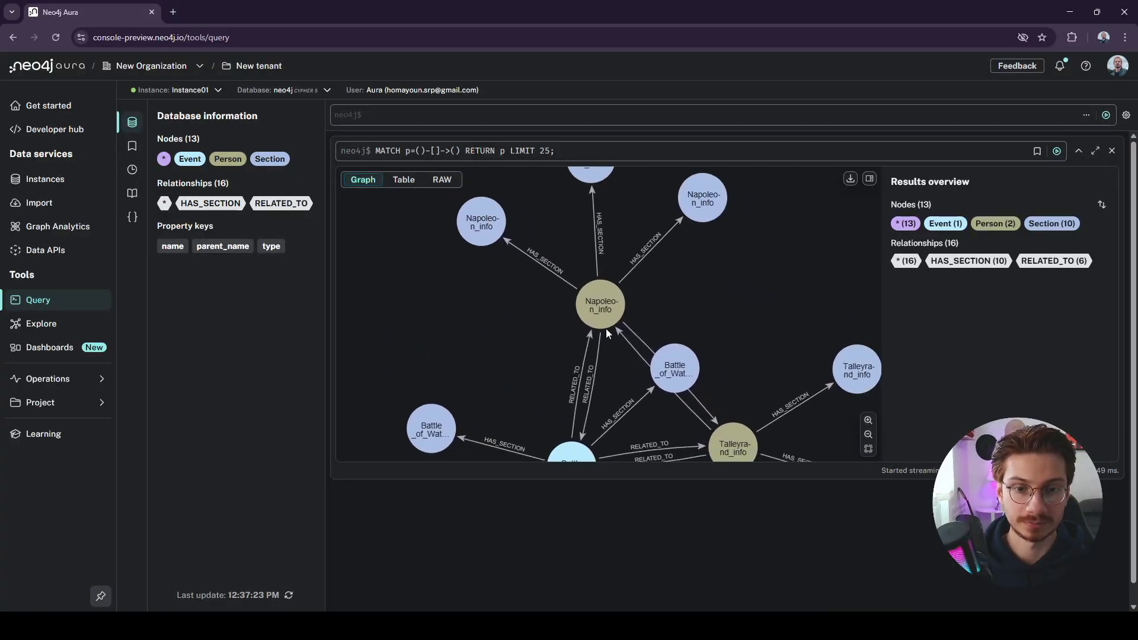
left_click(599, 306)
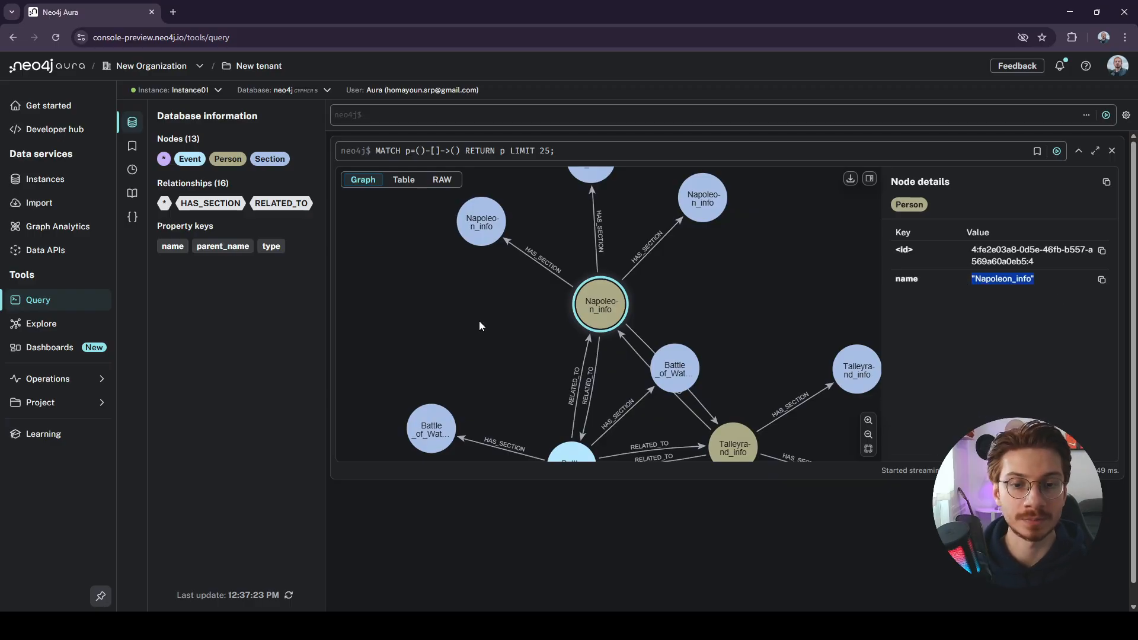
mouse_move(696, 212)
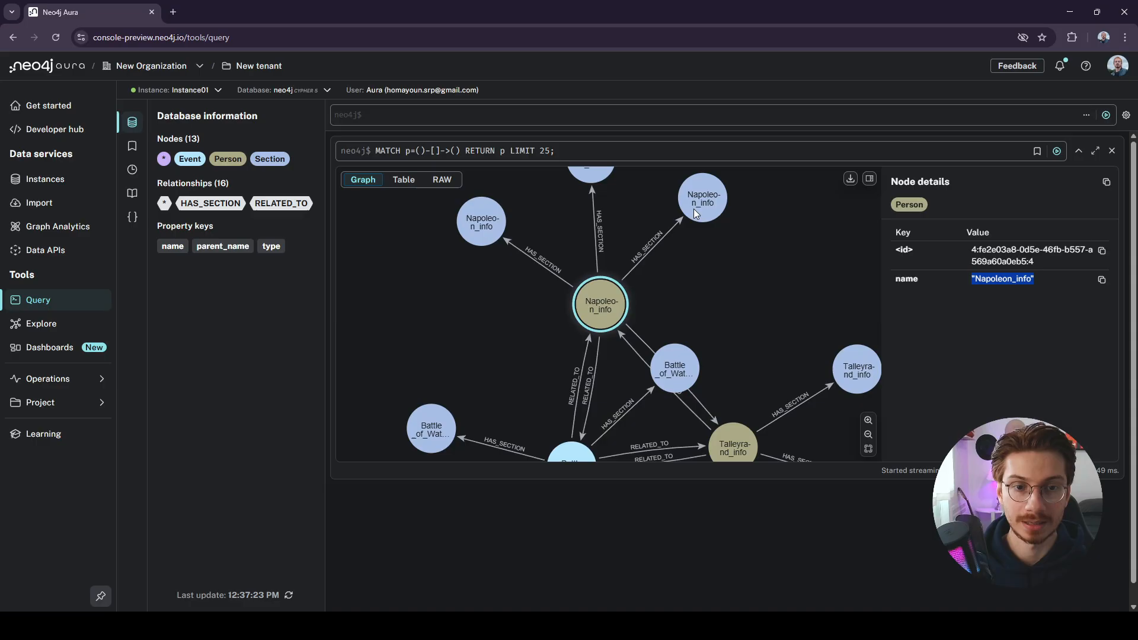
left_click(674, 369)
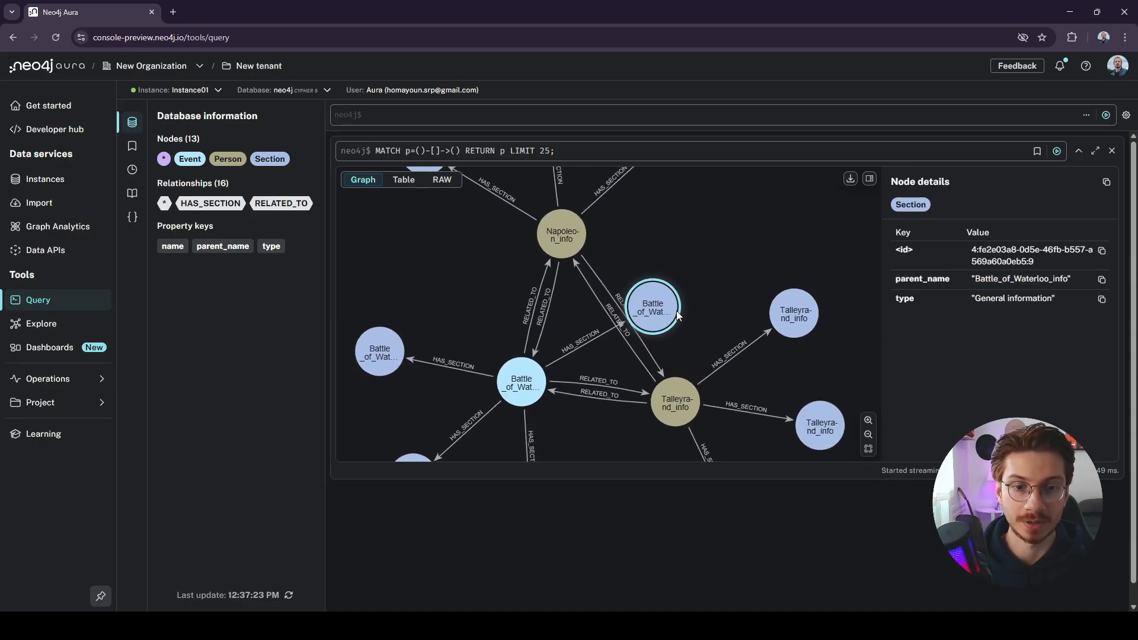
left_click(674, 401)
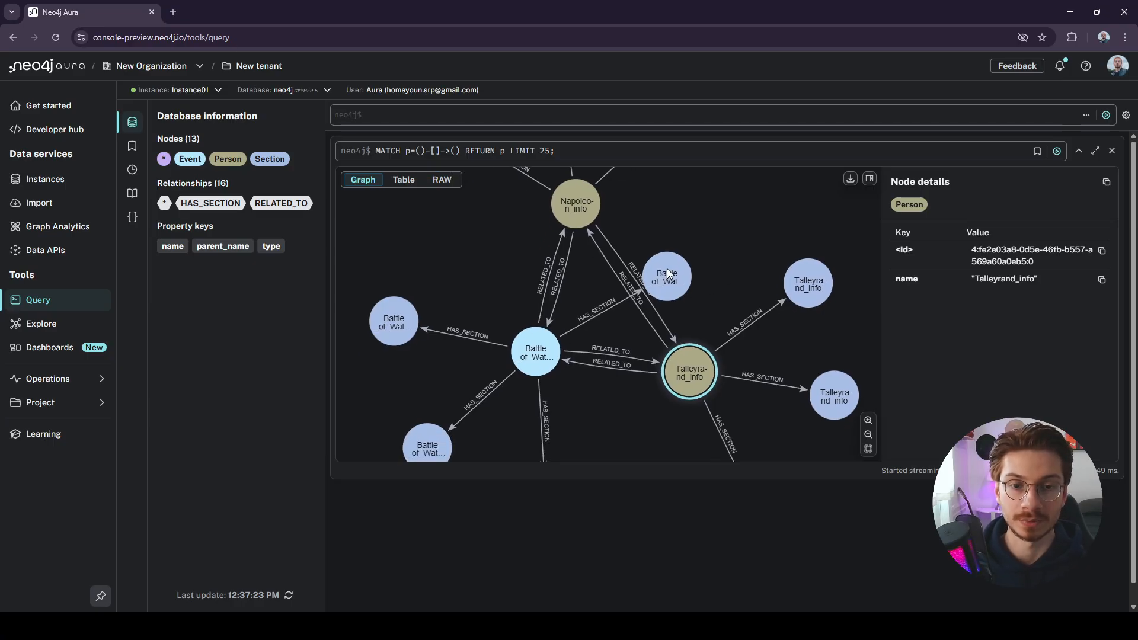
left_click(586, 402)
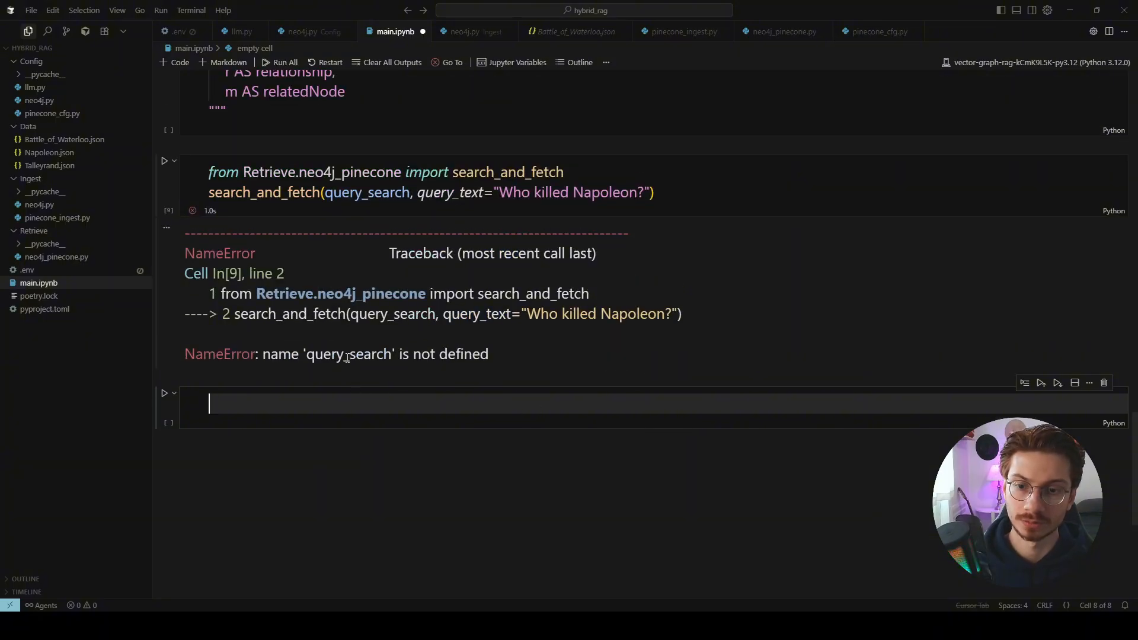
- Scroll through the 'Who killed Napoleon?' output of scored chunks and related nodes
scroll("down", 3)
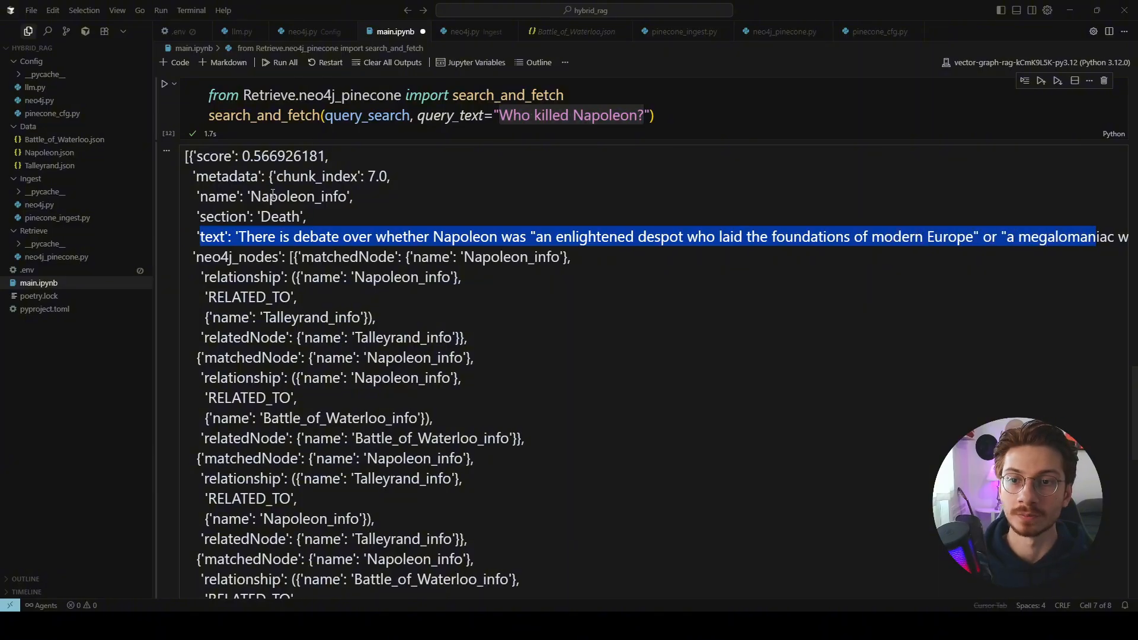
scroll("down", 3)
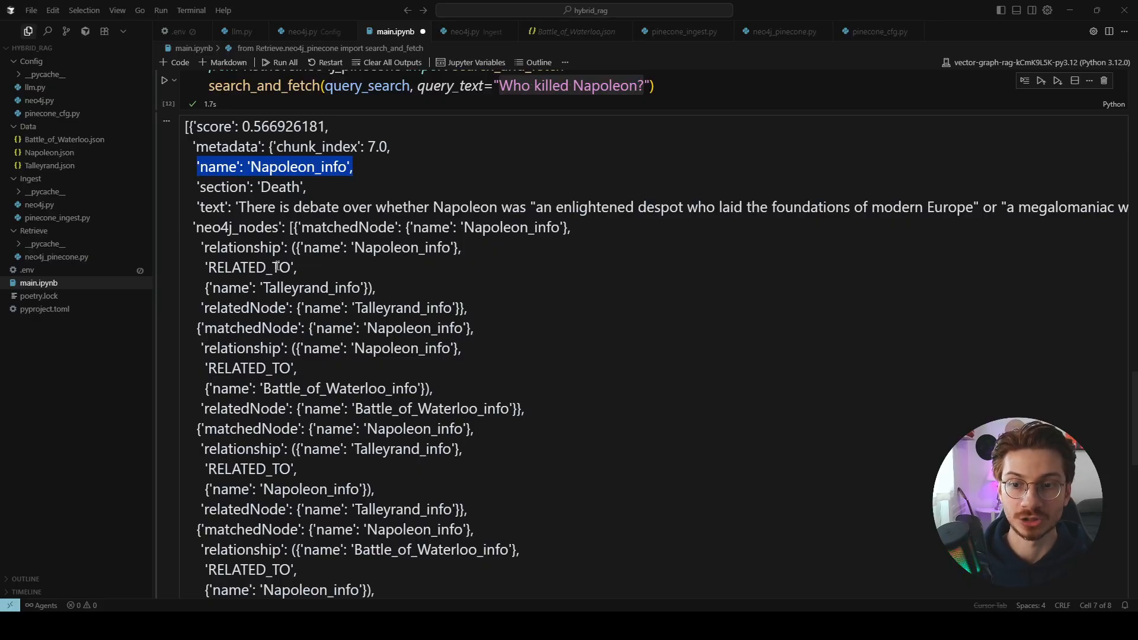
scroll("down", 3)
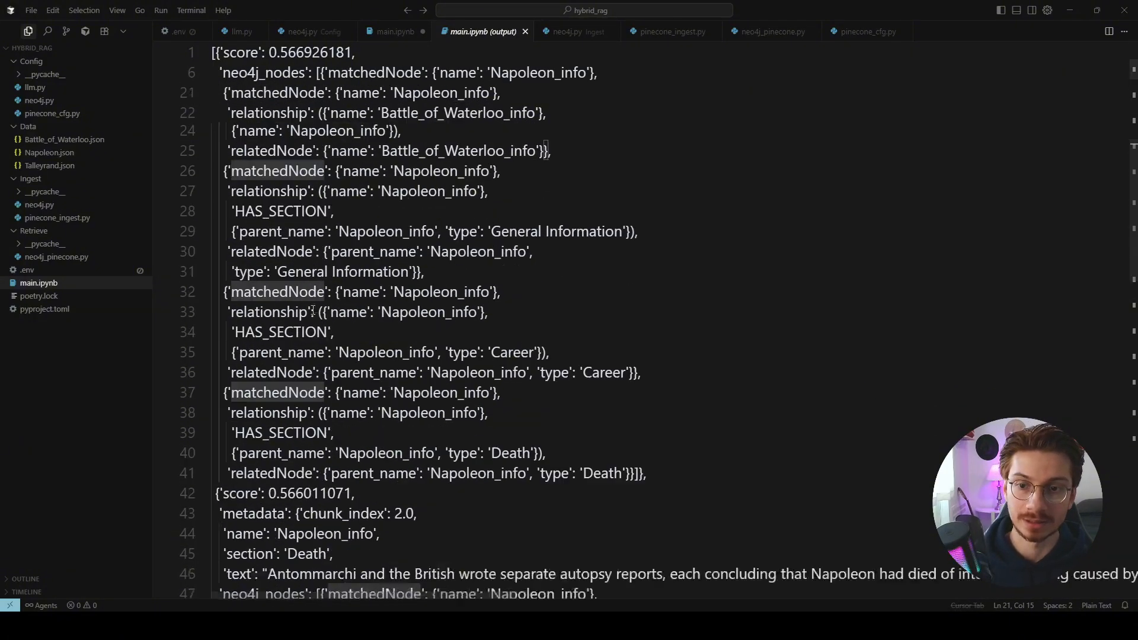
scroll("down", 3)
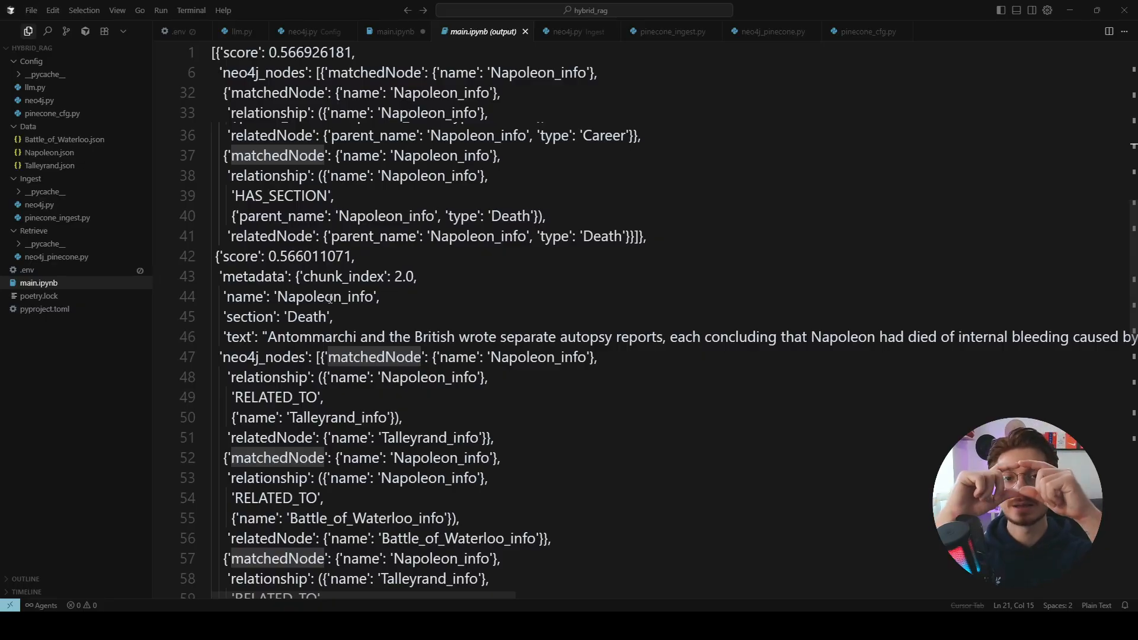